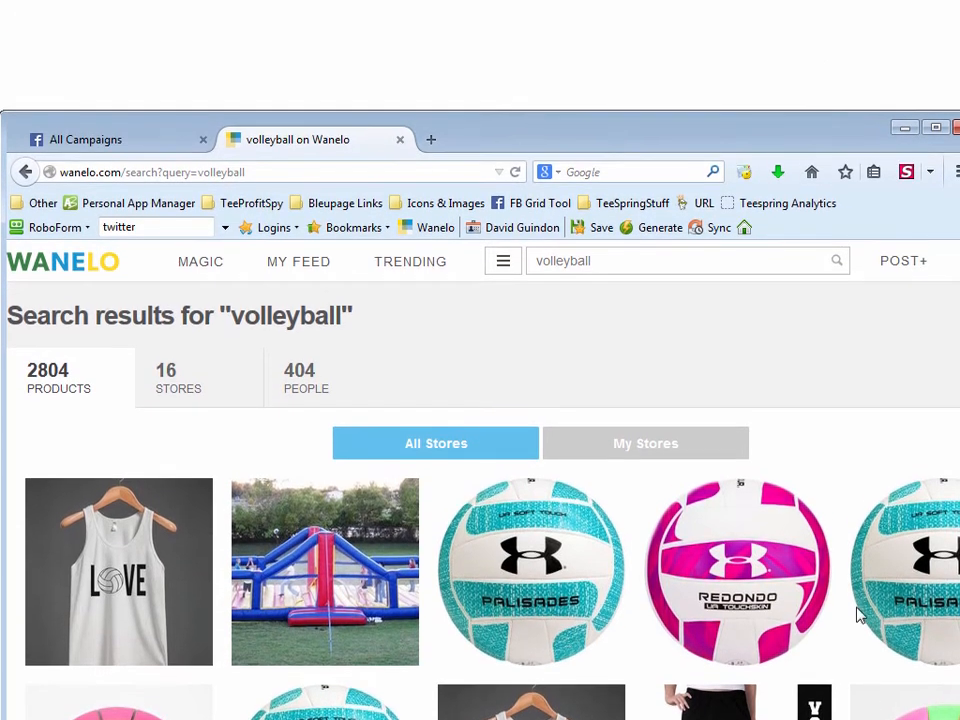
pyautogui.moveTo(738, 140)
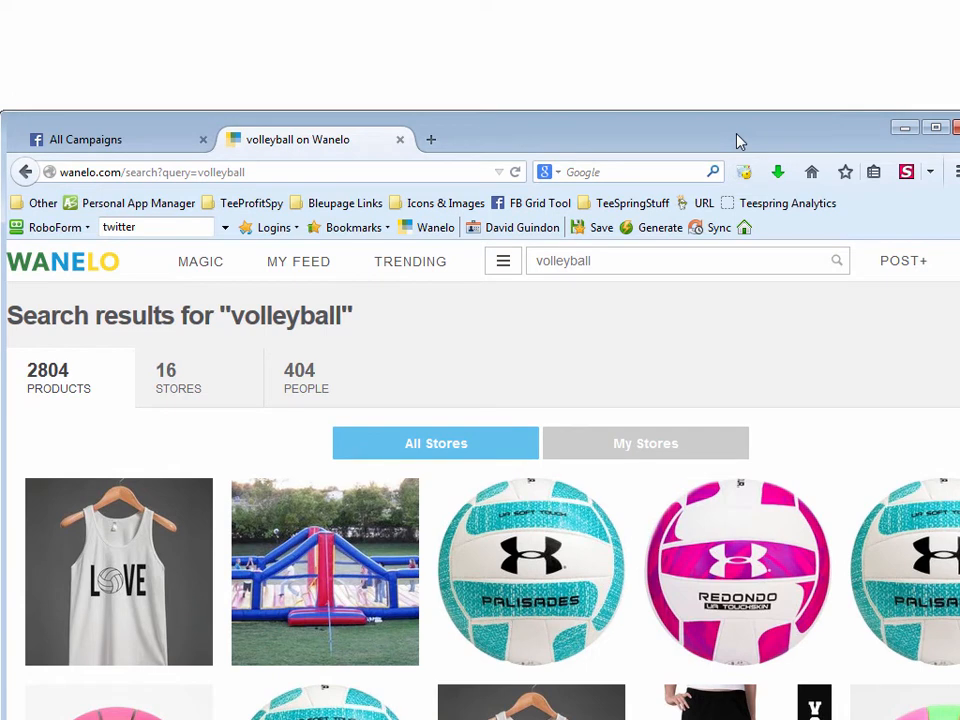
# - Scroll through the current page and switch to the Facebook campaigns page
pyautogui.scroll(-3)
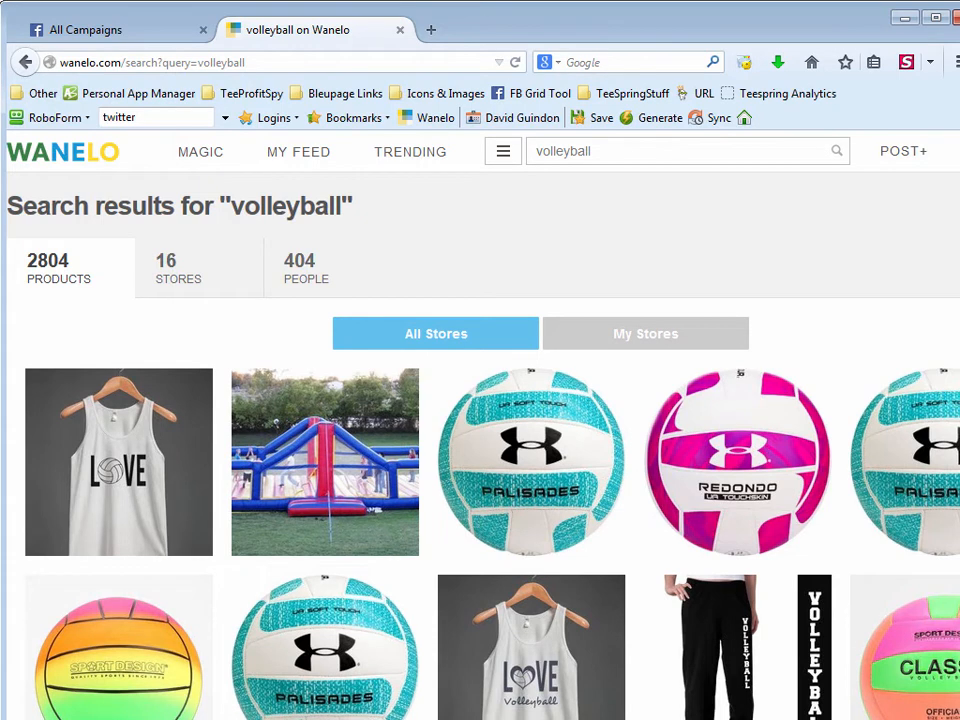
pyautogui.scroll(-3)
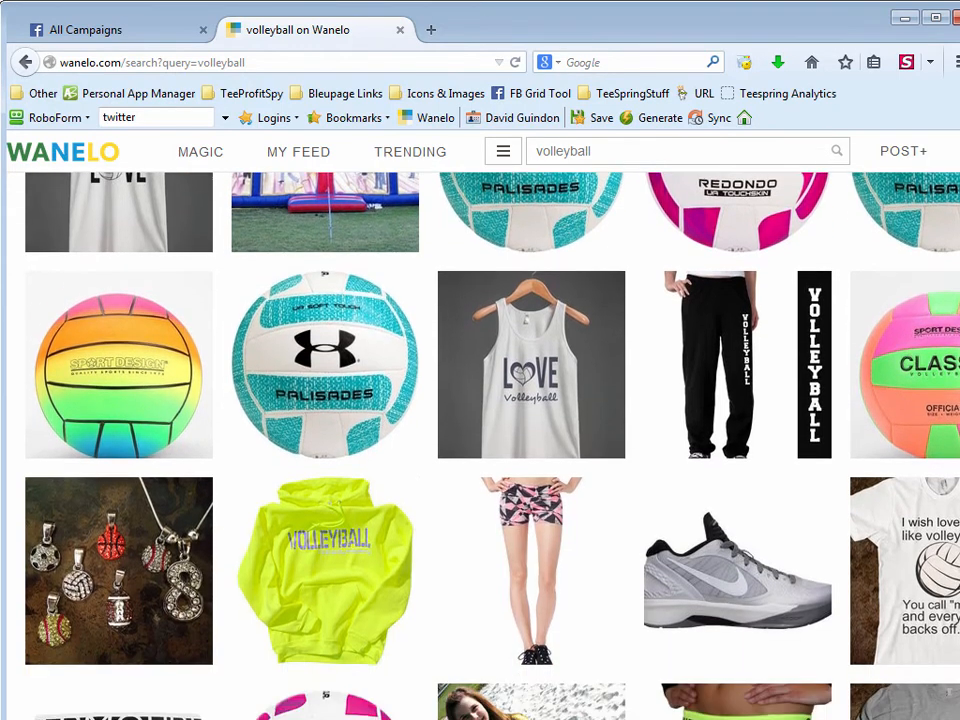
pyautogui.scroll(-3)
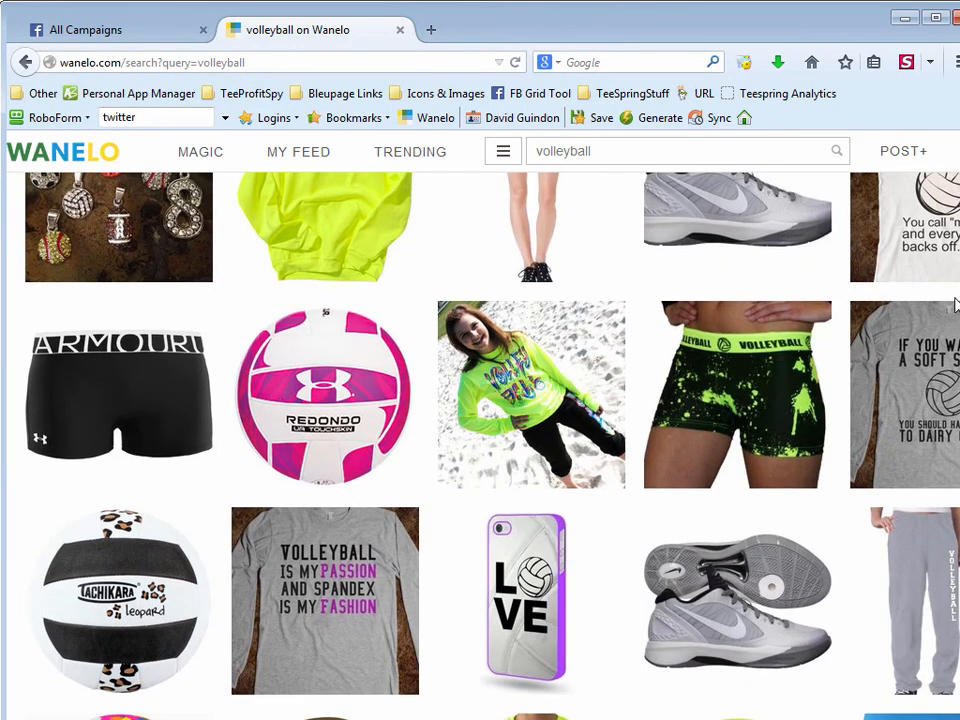
pyautogui.scroll(-3)
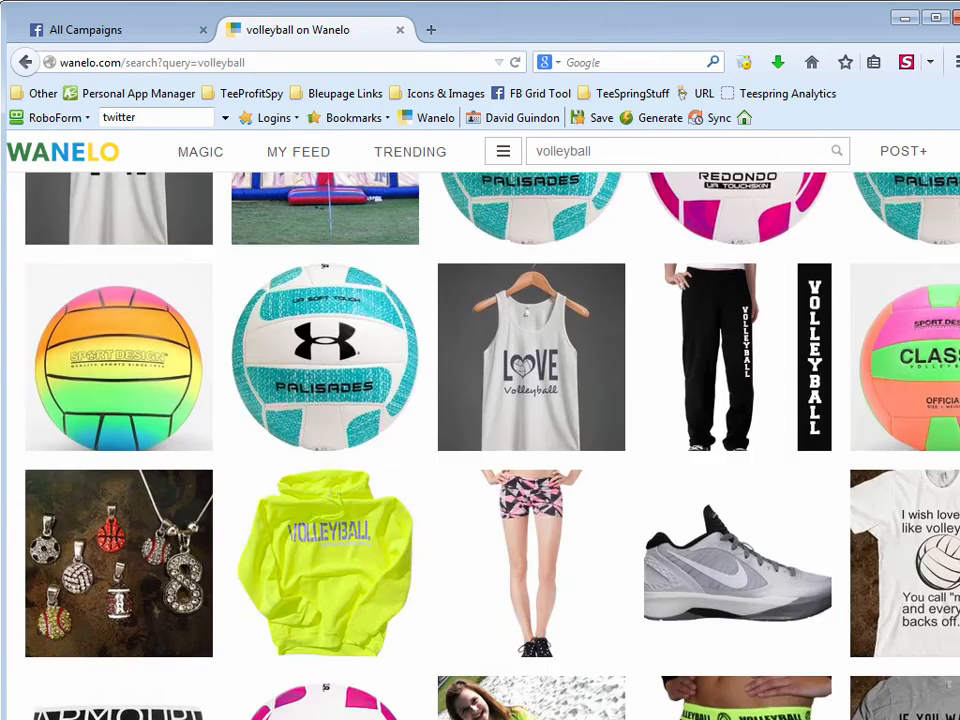
pyautogui.scroll(-3)
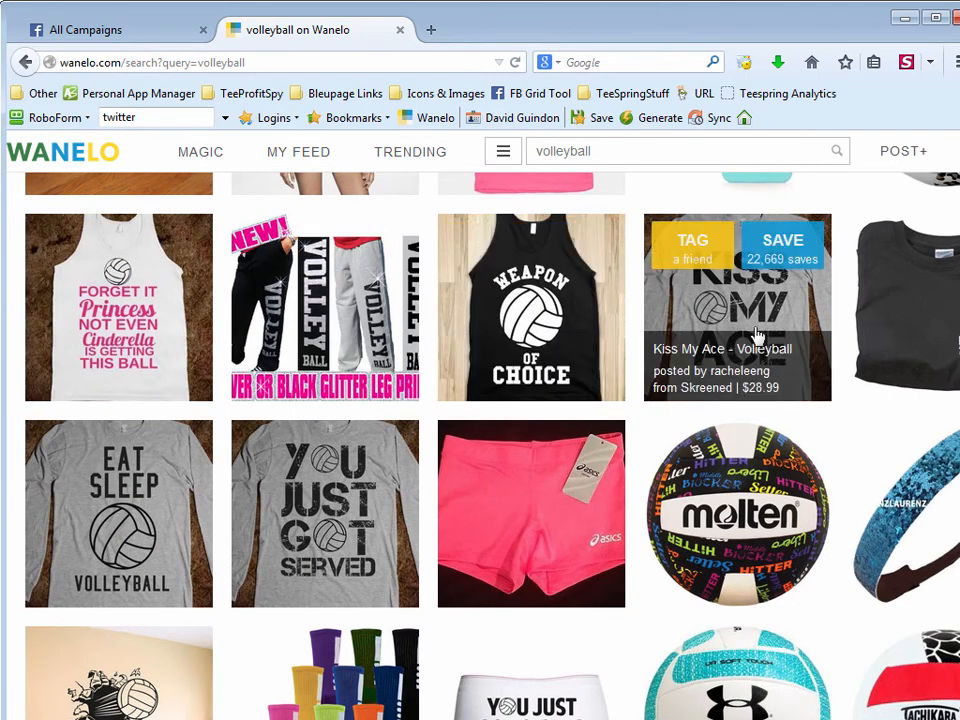
pyautogui.scroll(-3)
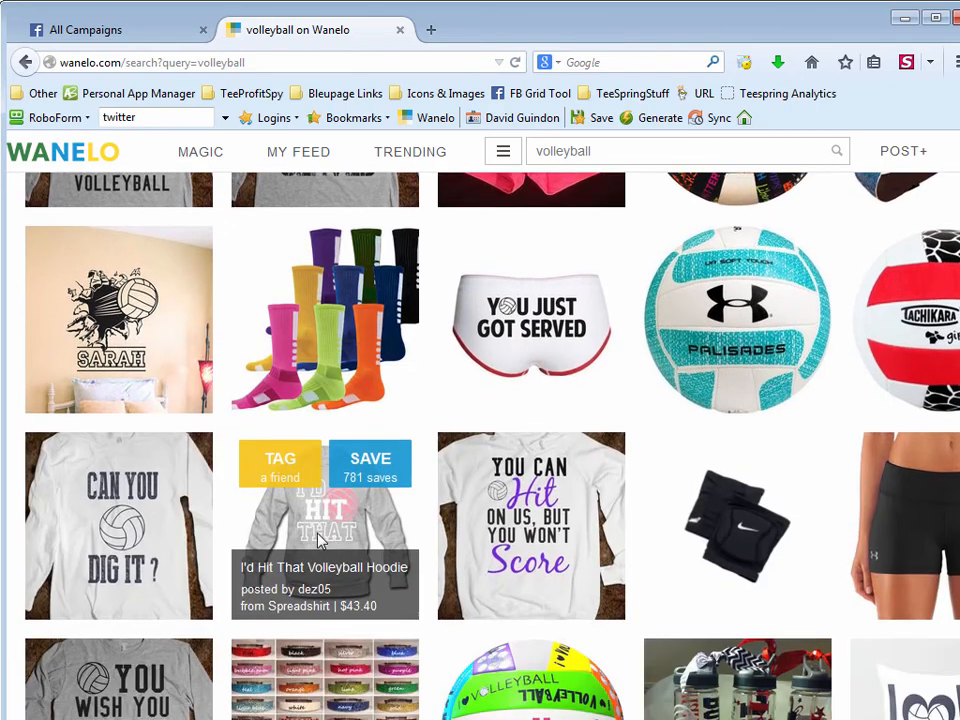
pyautogui.scroll(-3)
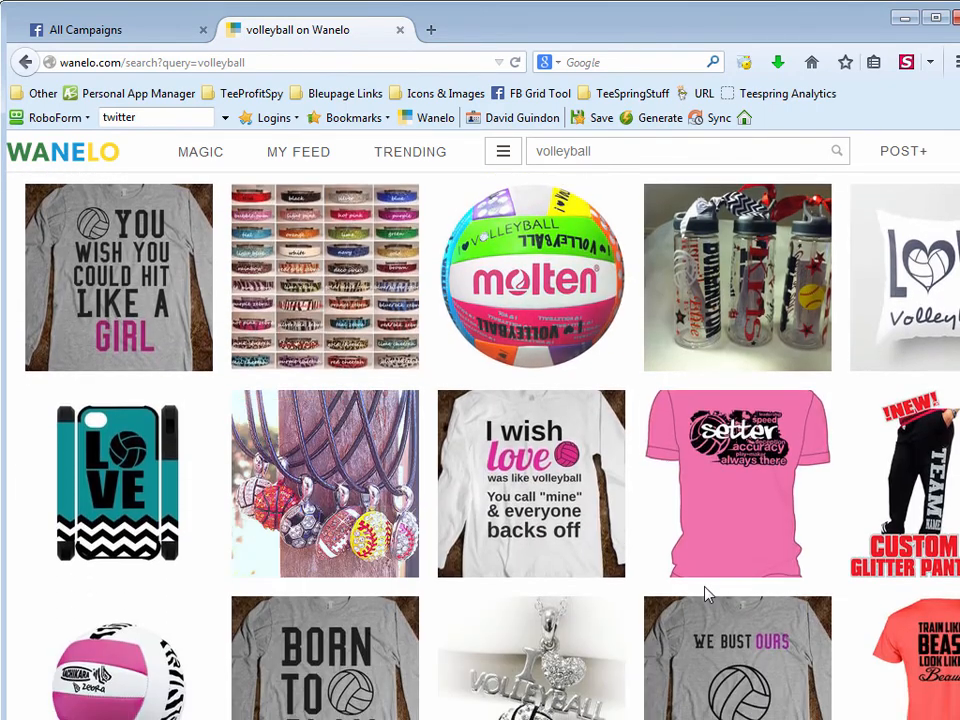
pyautogui.scroll(-3)
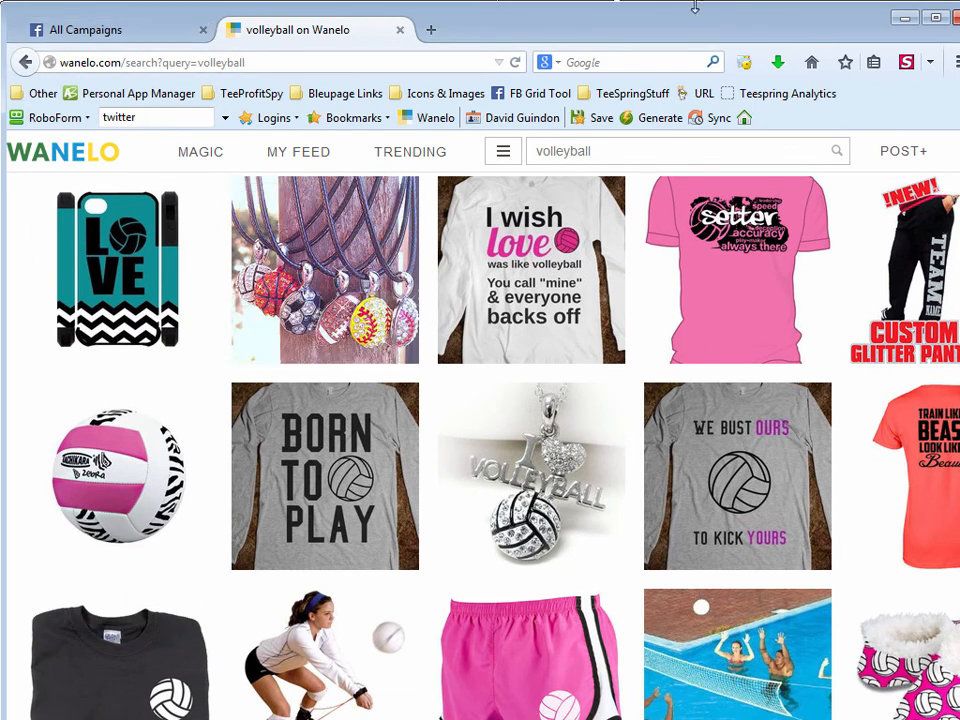
pyautogui.click(84, 30)
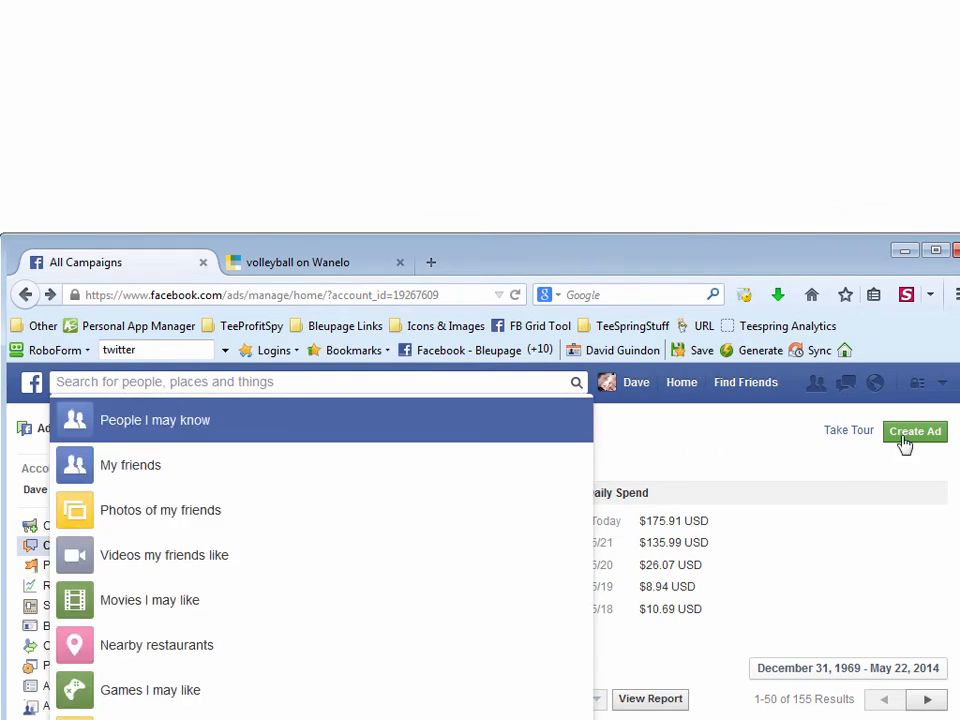
# - Start a new ad with the Clicks to Website objective and focus its URL field
pyautogui.click(914, 432)
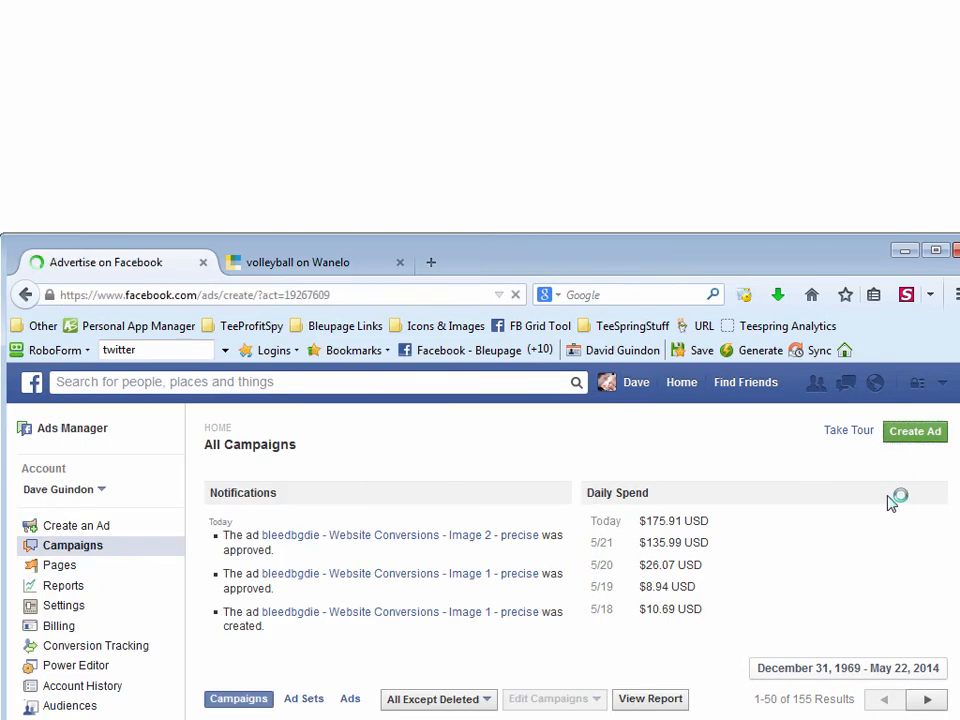
pyautogui.click(914, 432)
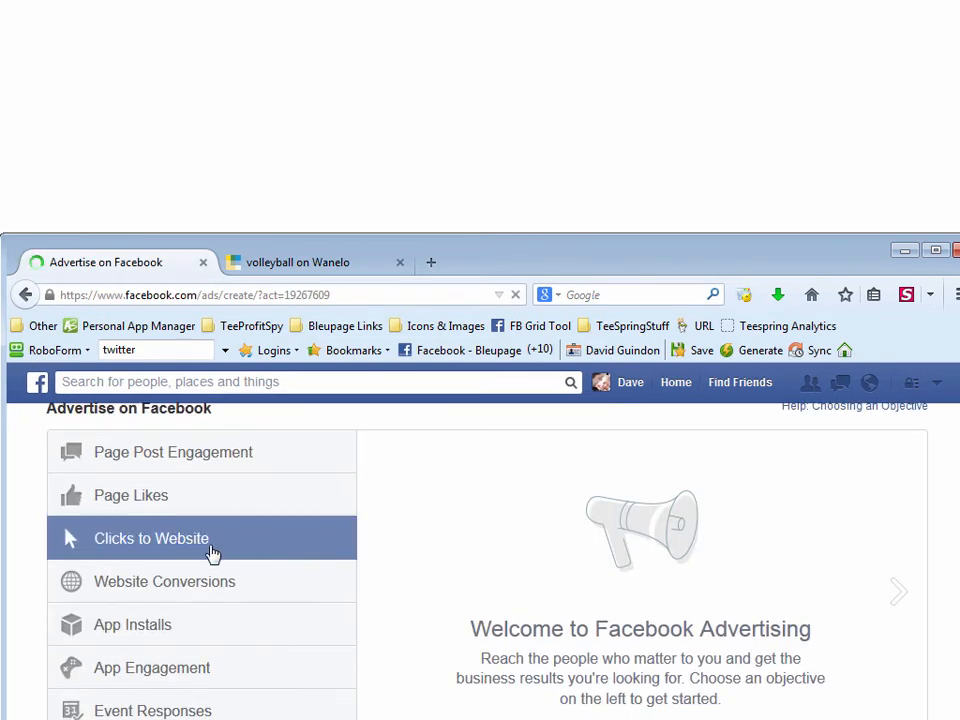
pyautogui.click(152, 538)
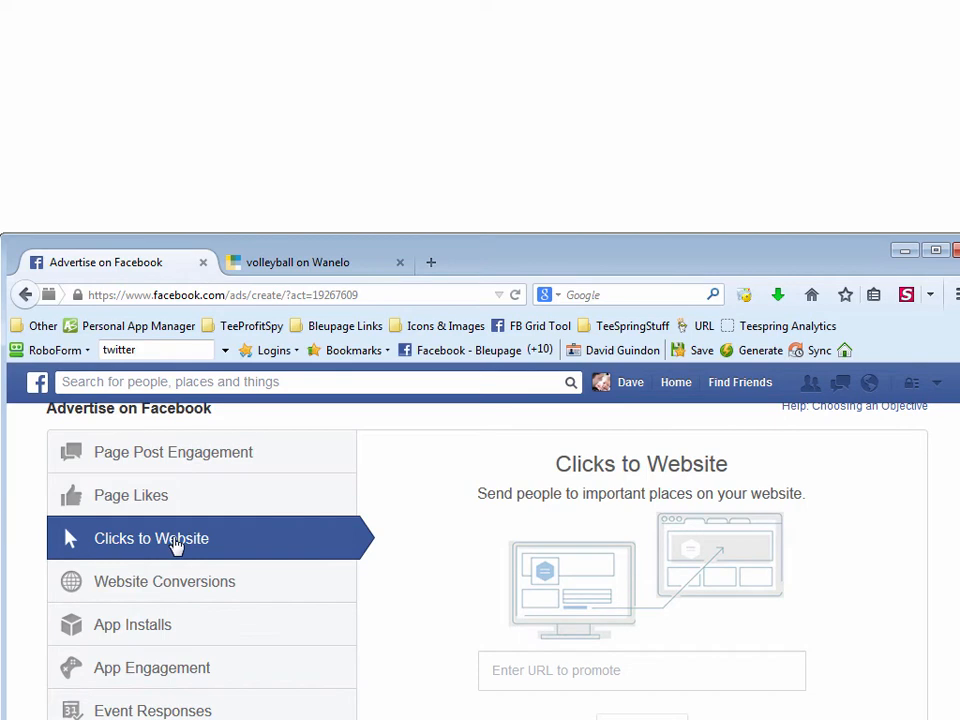
pyautogui.click(640, 670)
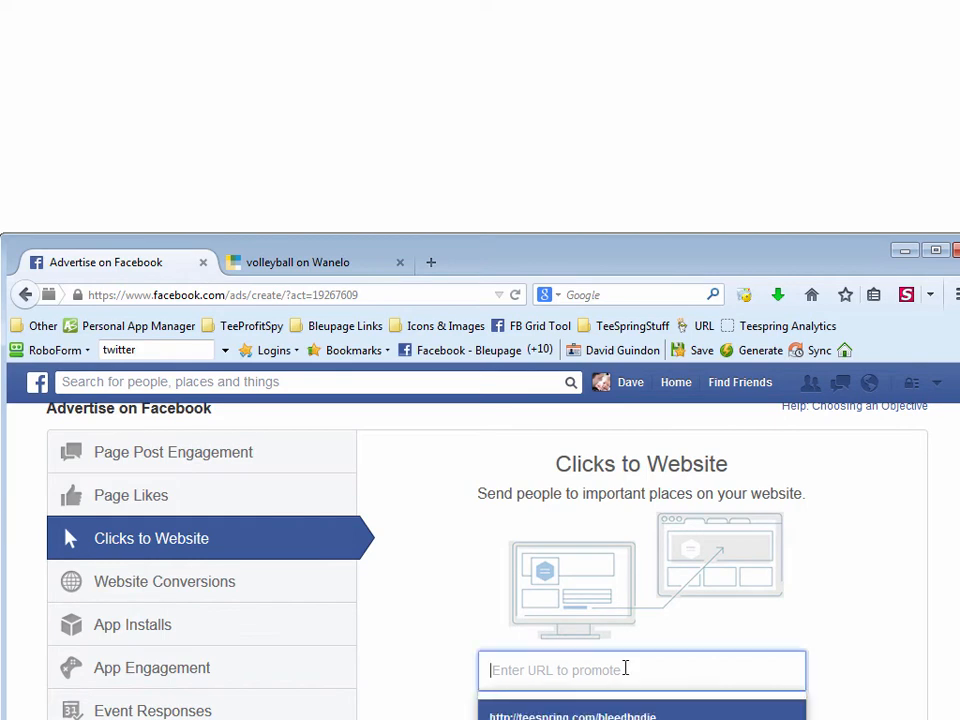
pyautogui.write('http://teespring.com/bleedbgdie')
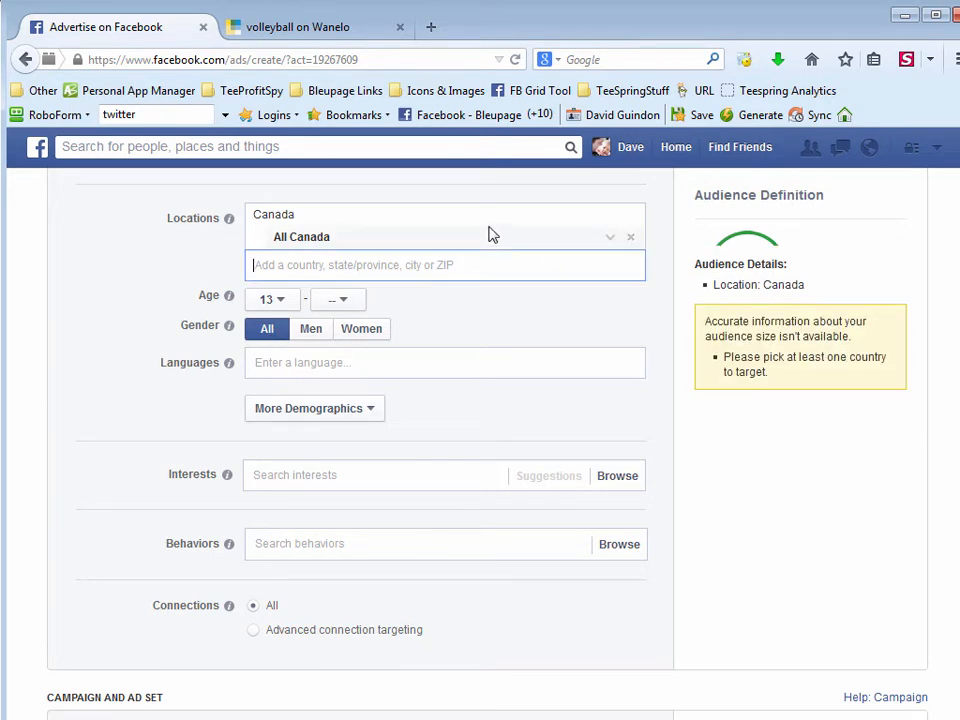
pyautogui.write('unit')
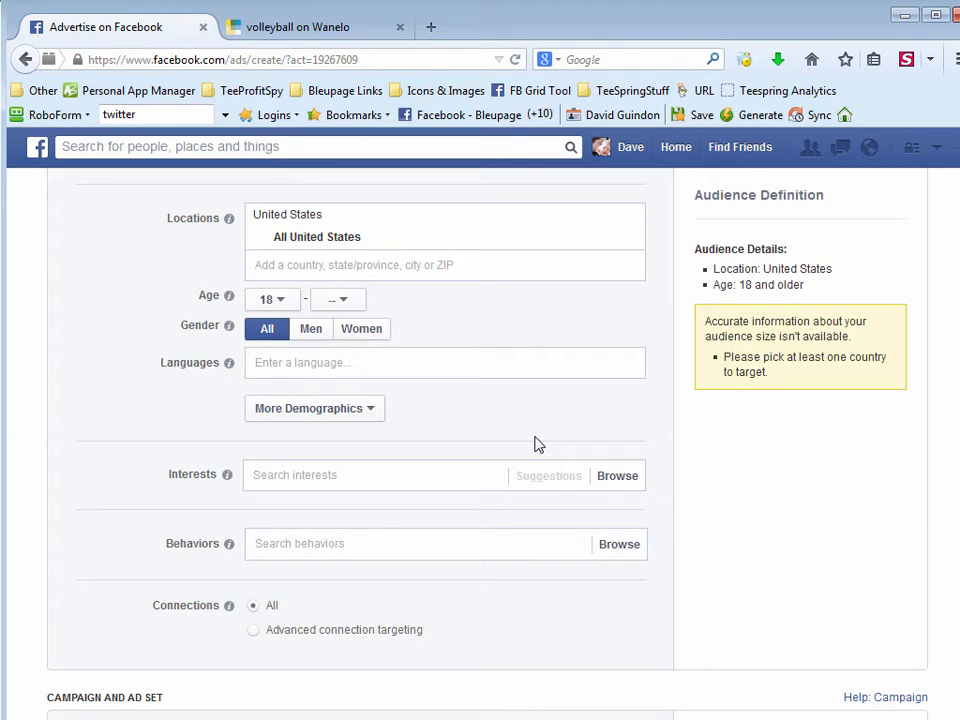
# - Limit the audience to women and add the Volleyball interest, reaching 7,400,000 people
pyautogui.click(360, 328)
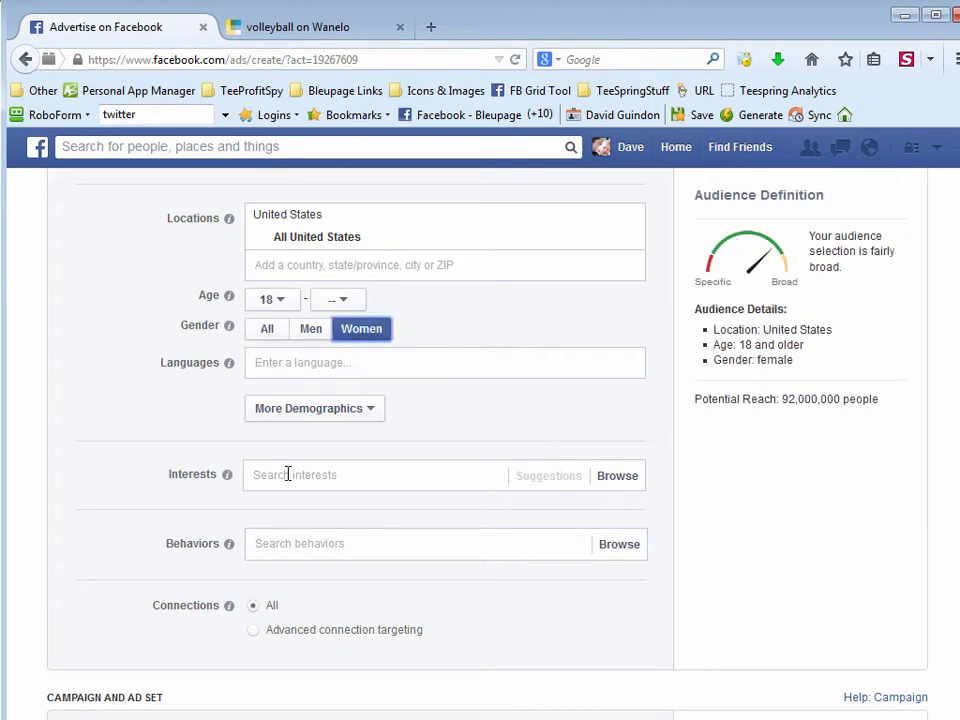
pyautogui.click(376, 474)
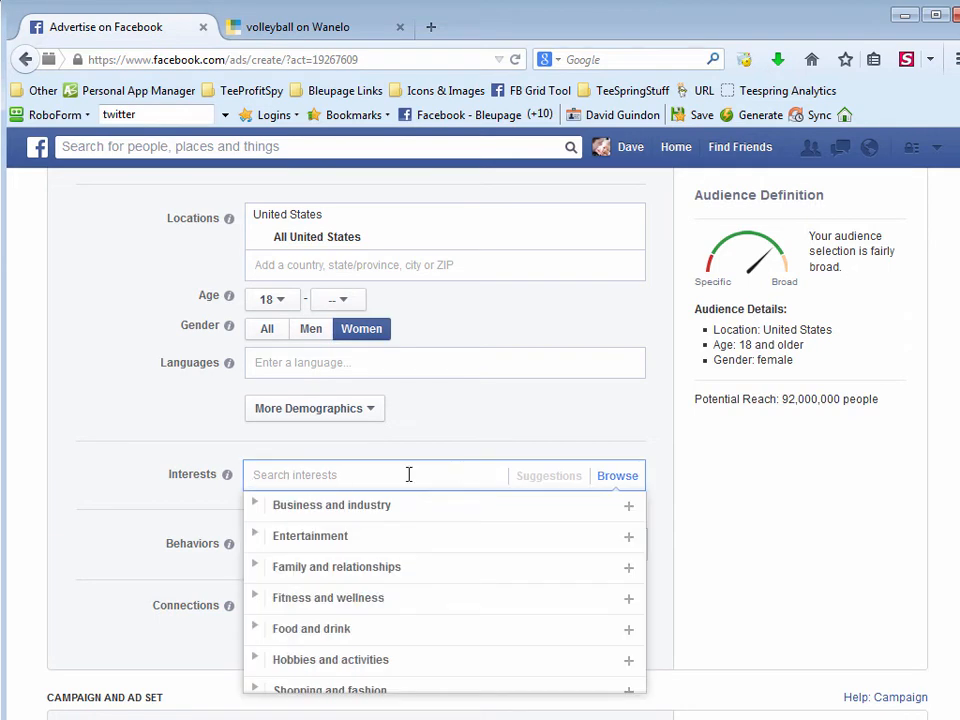
pyautogui.write('volle')
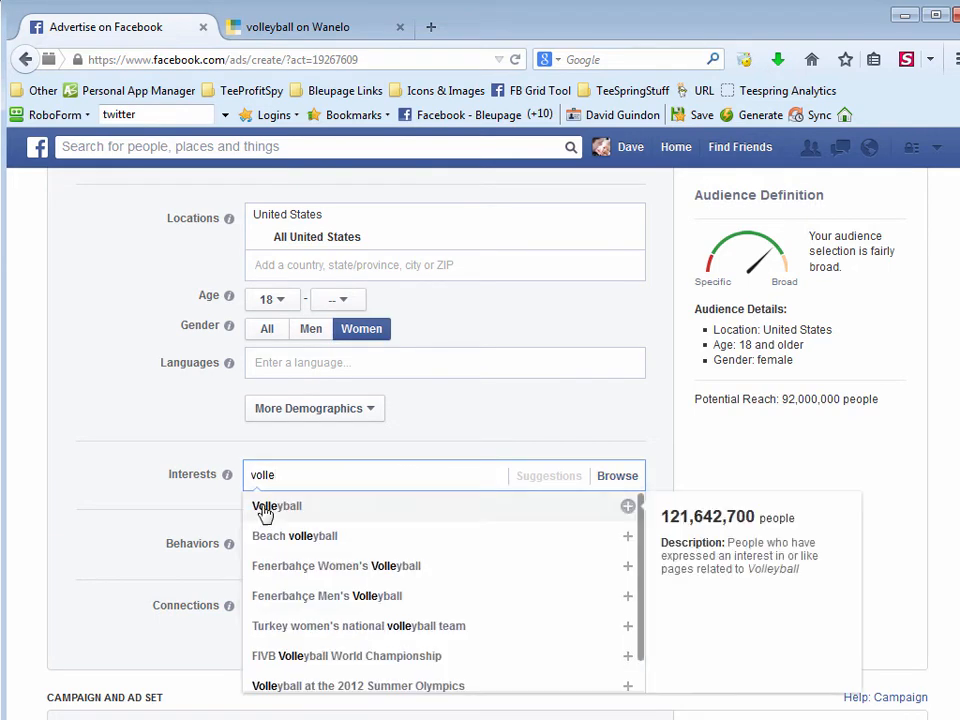
pyautogui.click(276, 506)
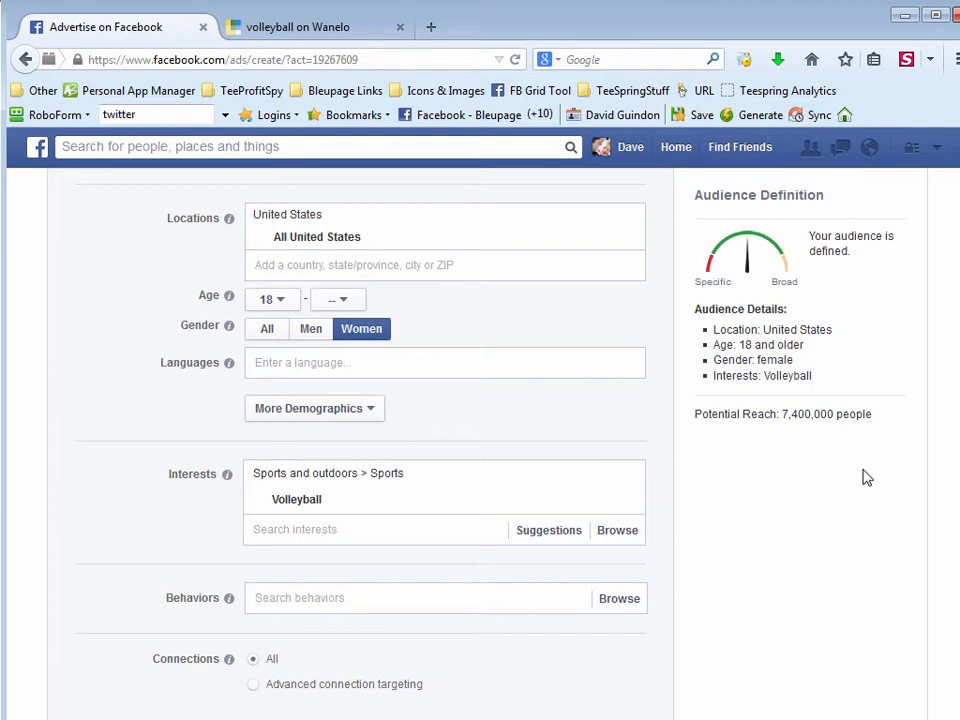
pyautogui.moveTo(862, 476)
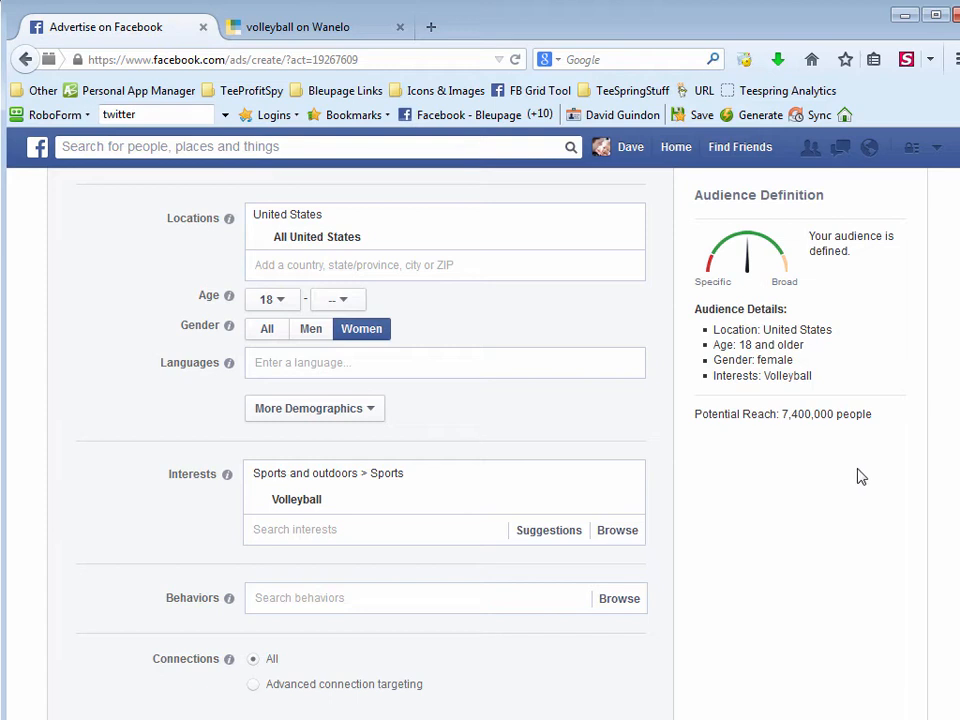
pyautogui.doubleClick(804, 414)
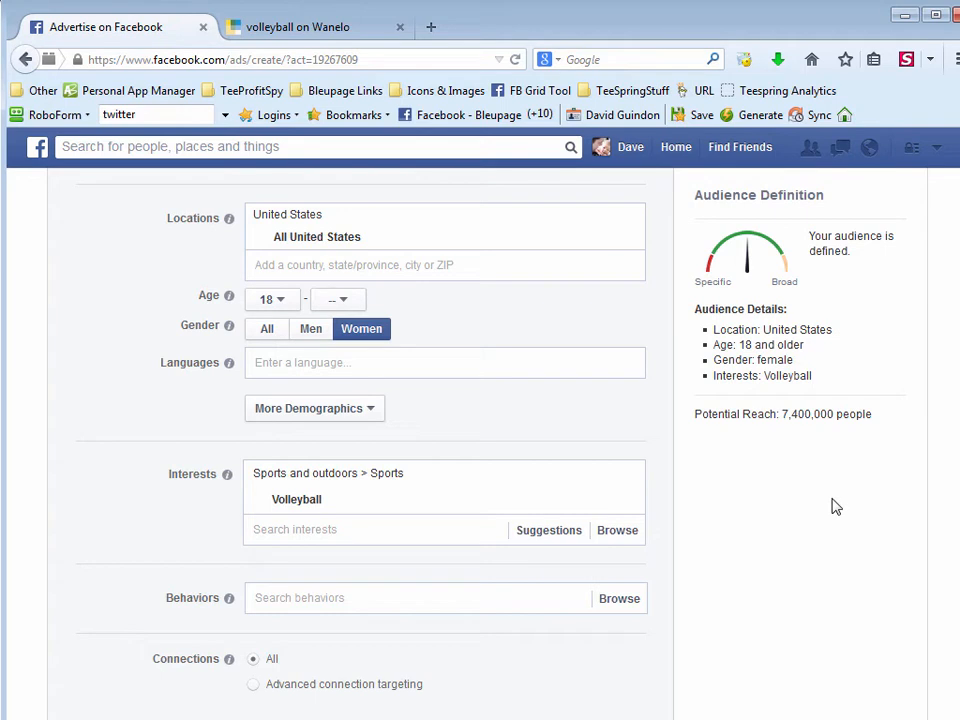
pyautogui.moveTo(810, 448)
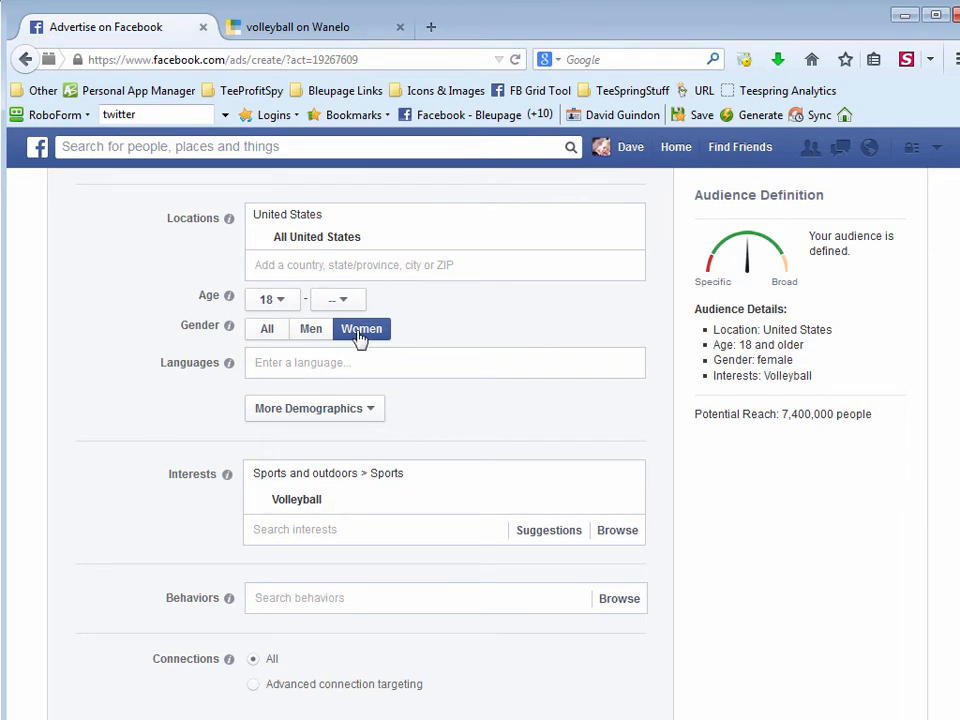
pyautogui.moveTo(858, 500)
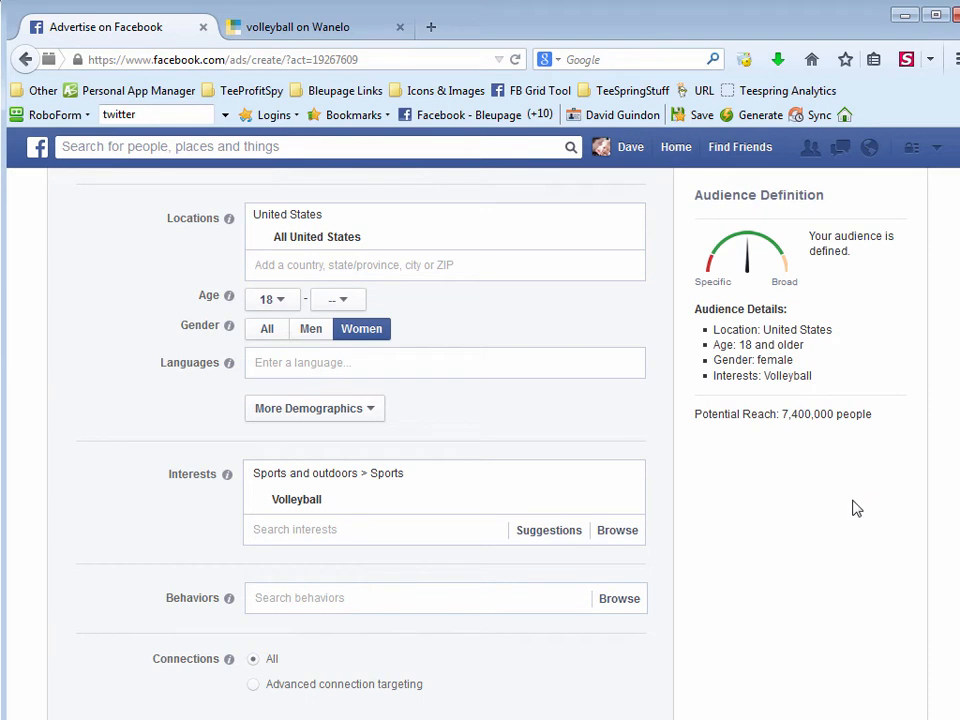
pyautogui.moveTo(332, 620)
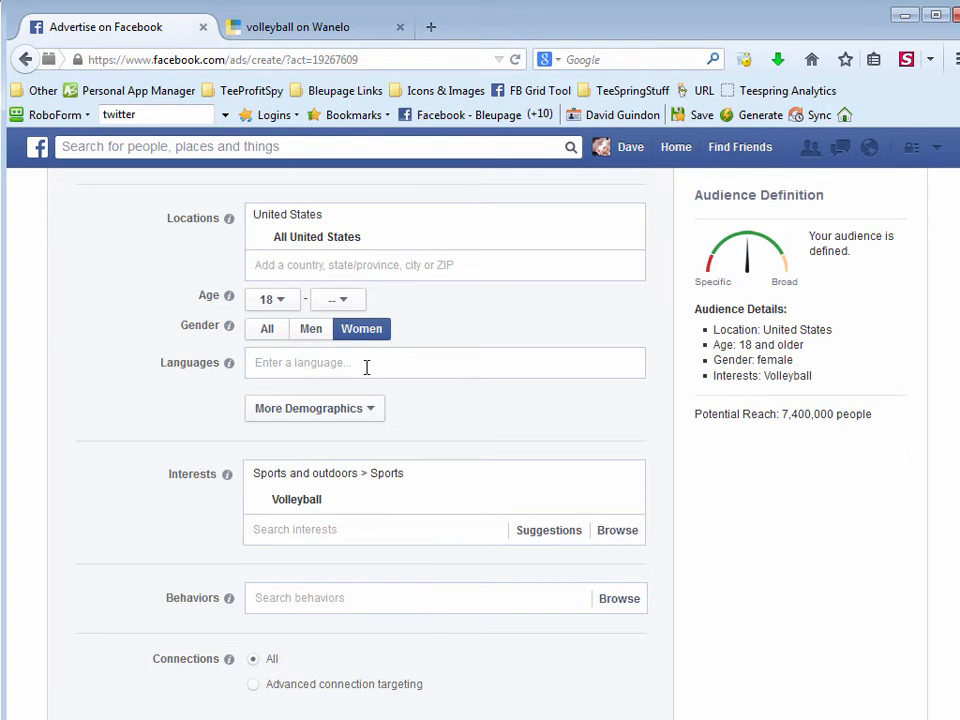
pyautogui.click(420, 490)
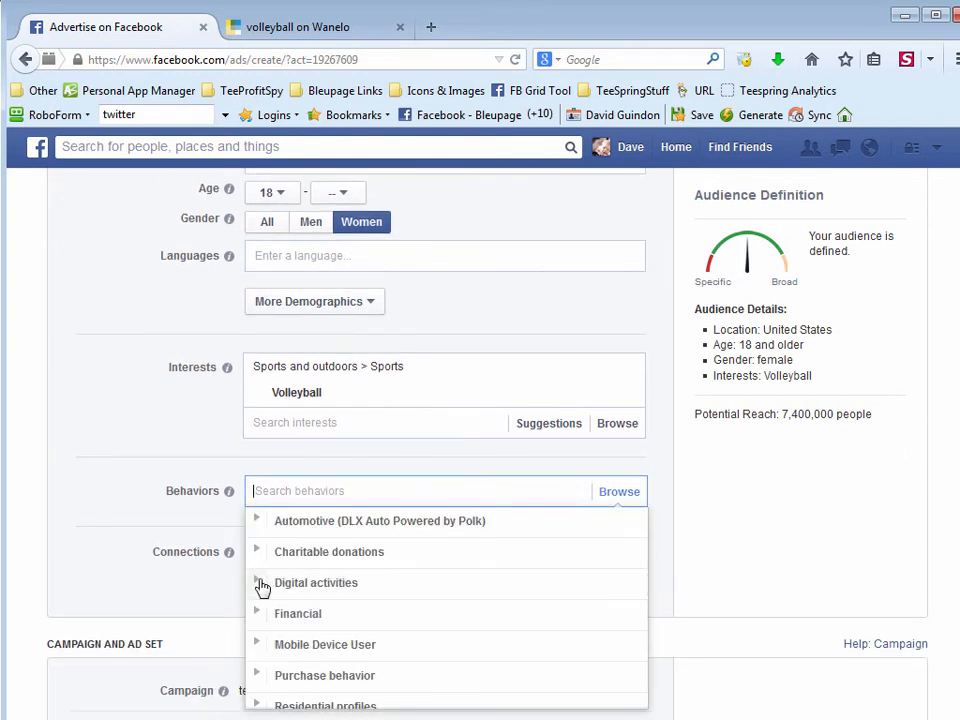
pyautogui.click(256, 584)
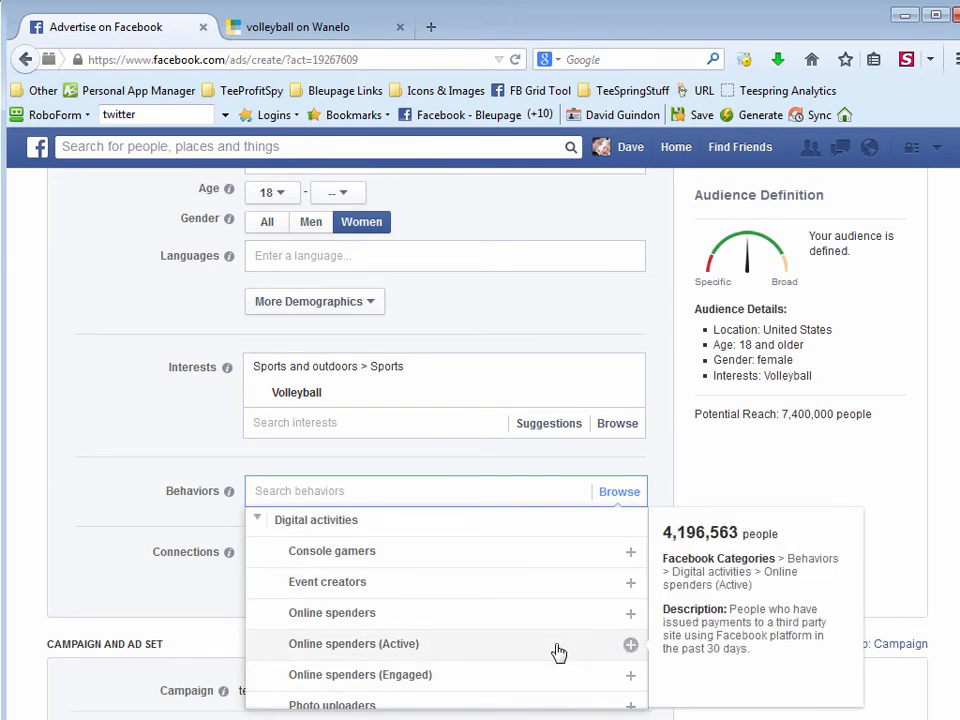
pyautogui.moveTo(546, 648)
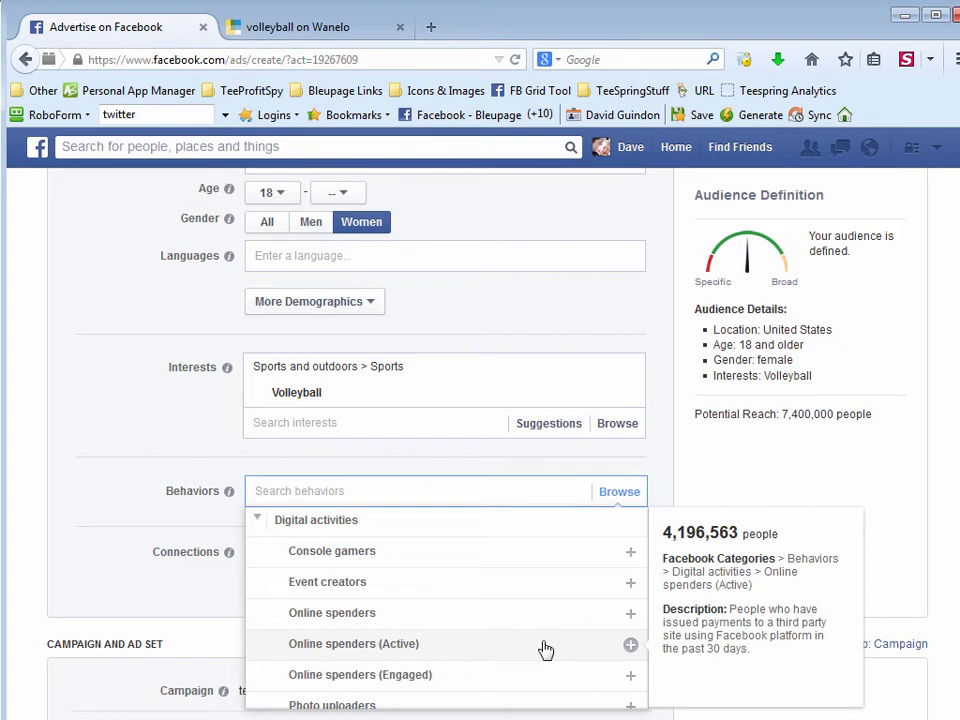
pyautogui.click(630, 644)
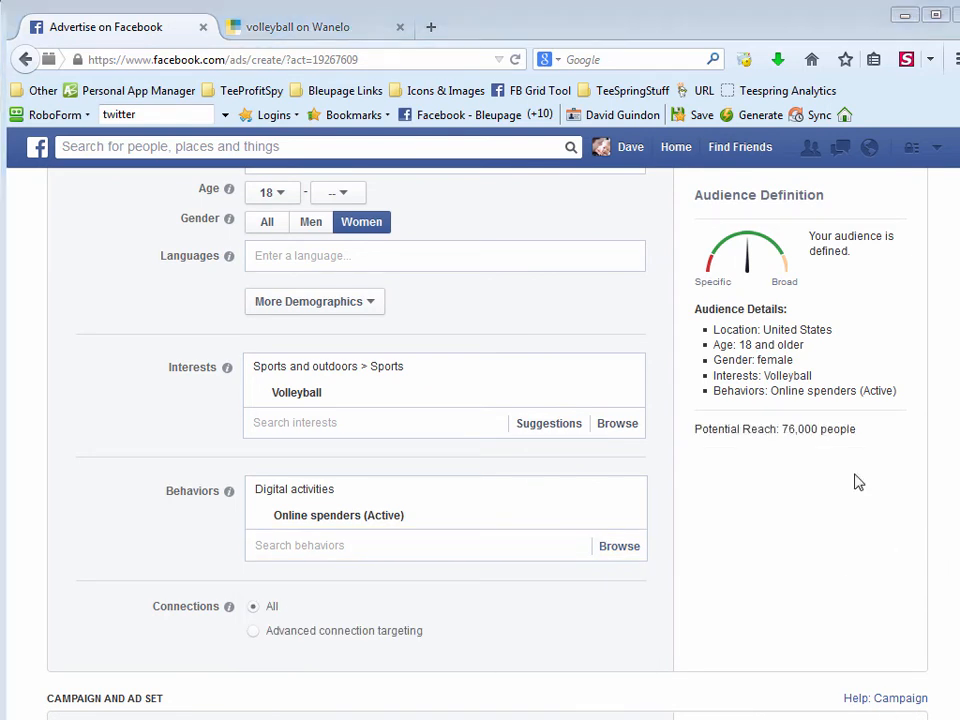
pyautogui.doubleClick(798, 428)
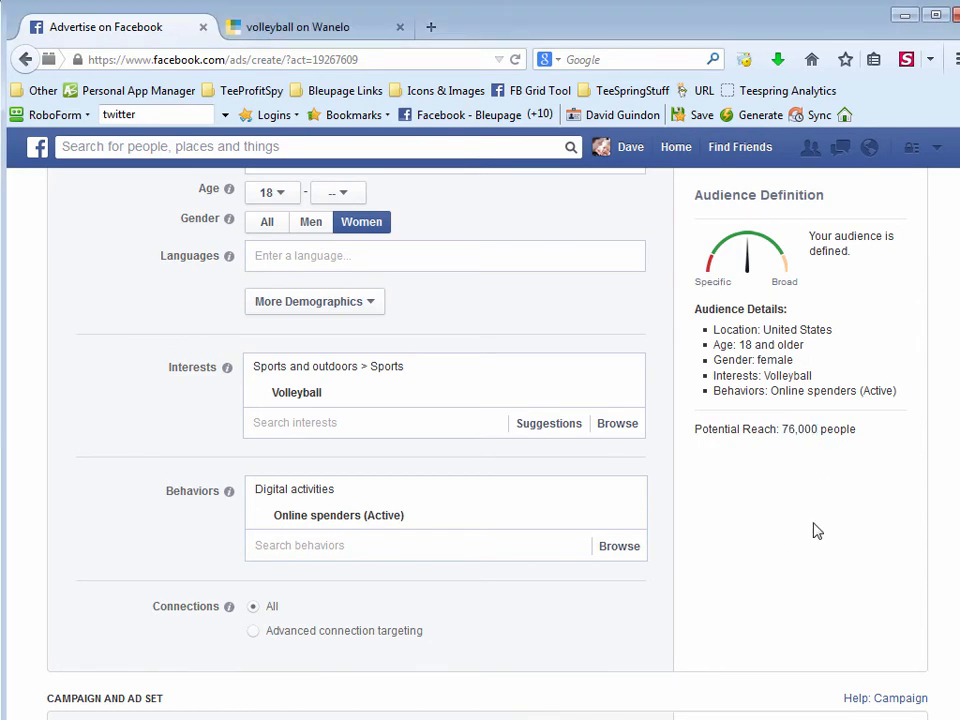
pyautogui.moveTo(388, 476)
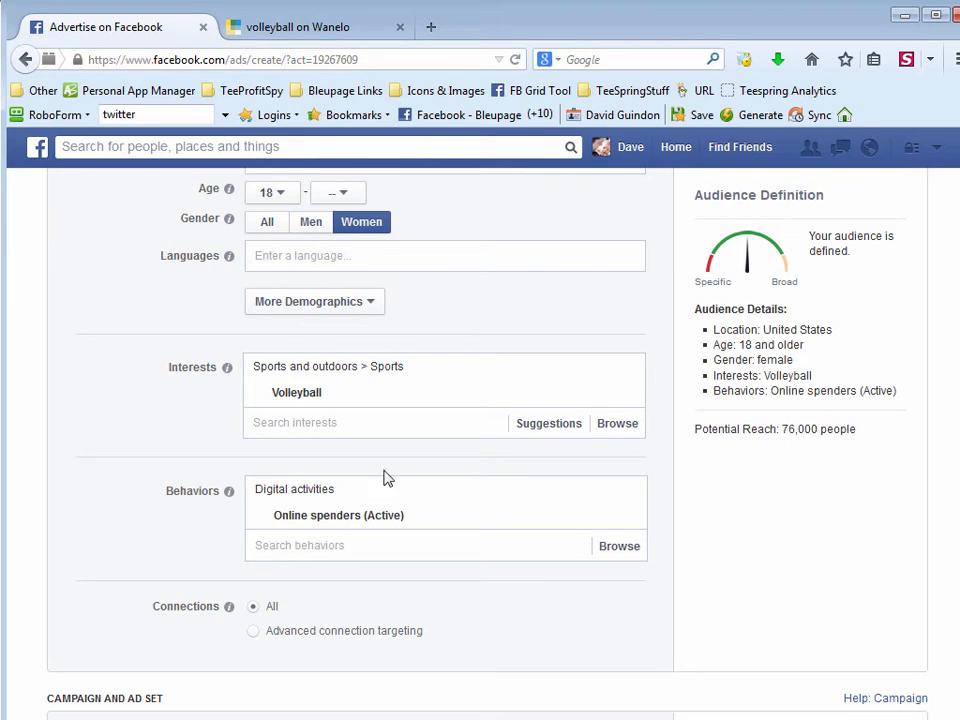
pyautogui.moveTo(192, 356)
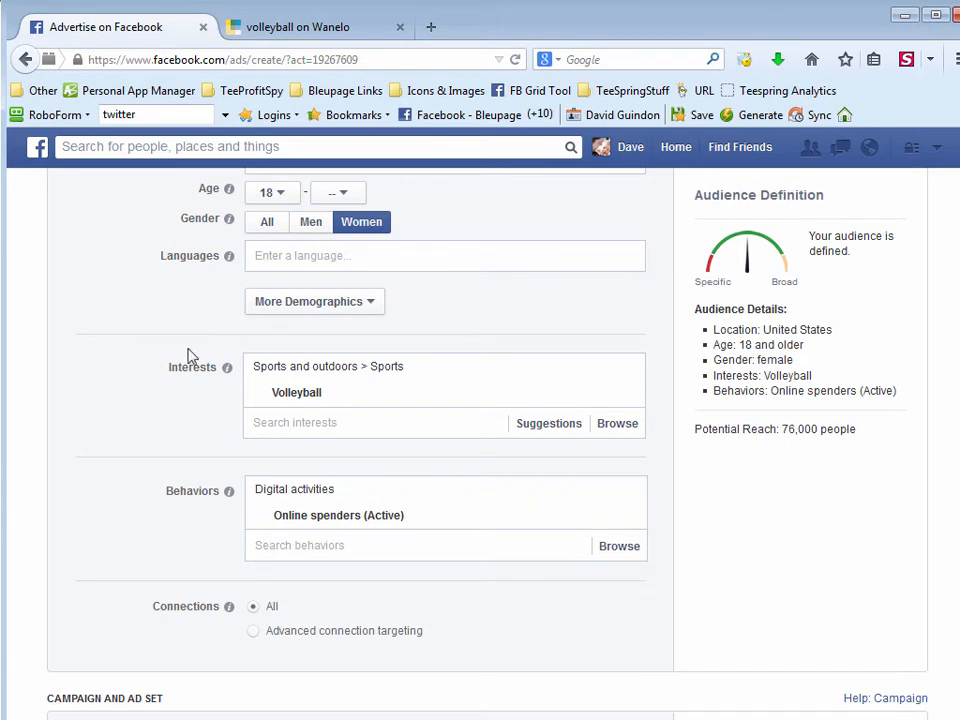
pyautogui.moveTo(338, 516)
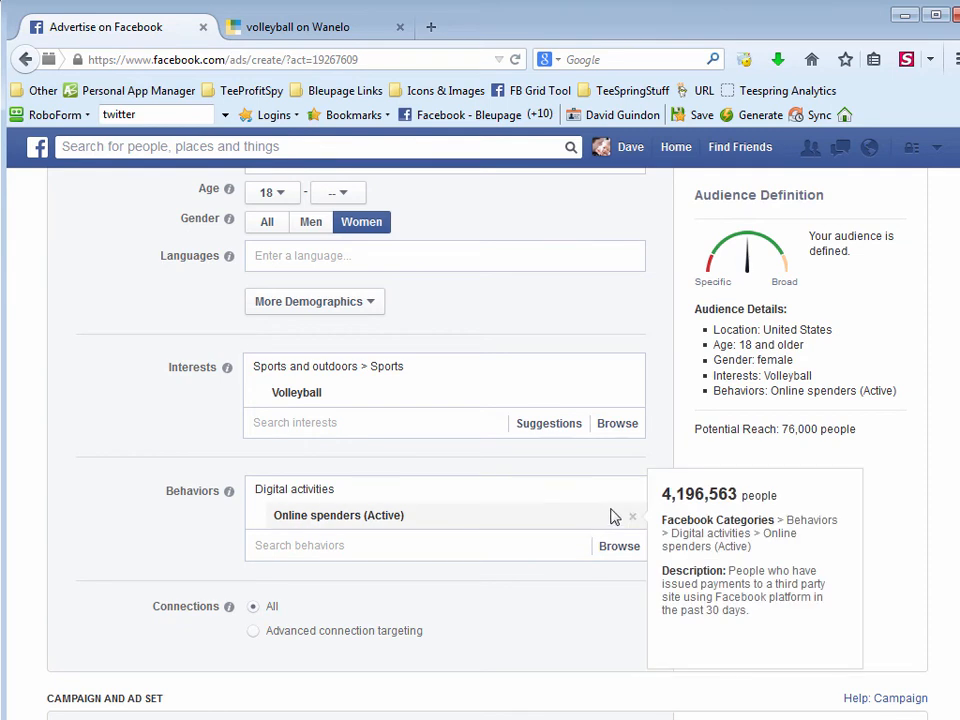
pyautogui.click(632, 516)
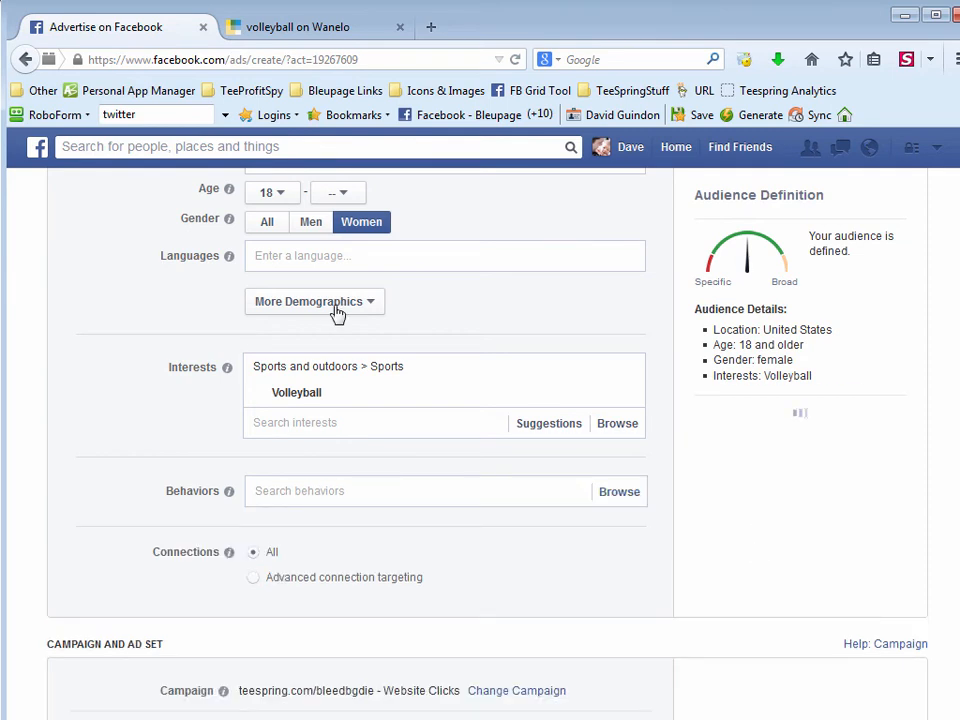
pyautogui.click(314, 300)
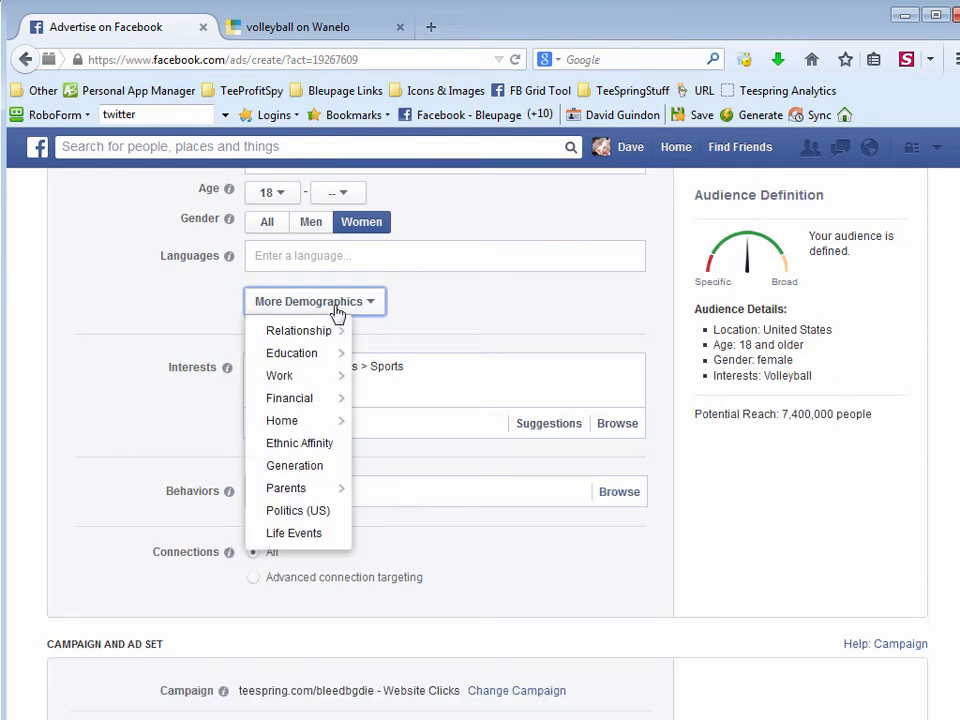
pyautogui.moveTo(280, 376)
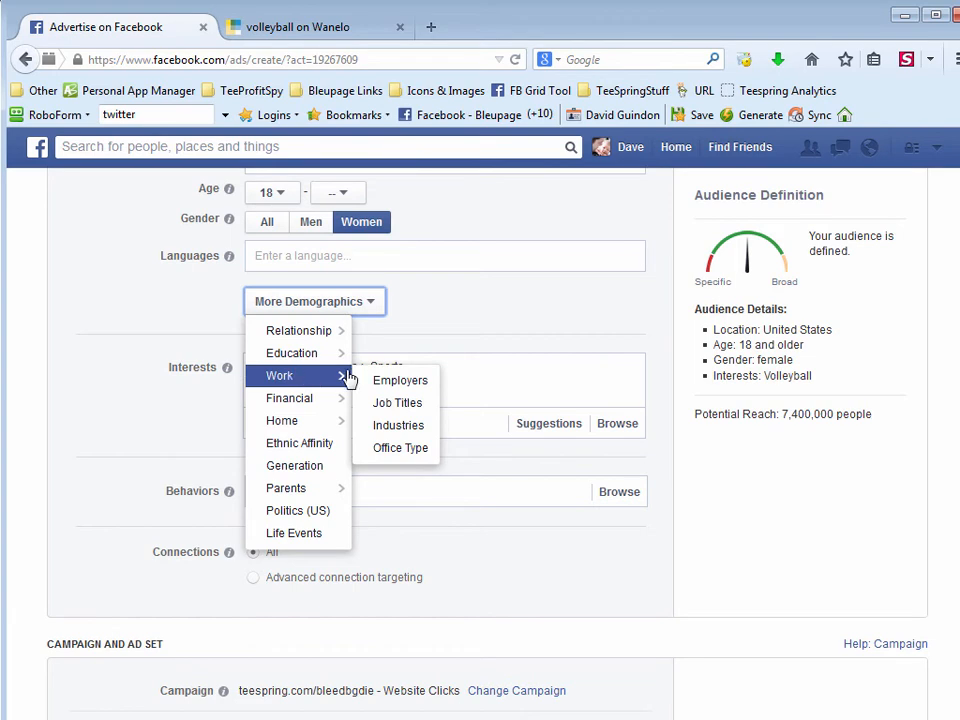
pyautogui.moveTo(292, 352)
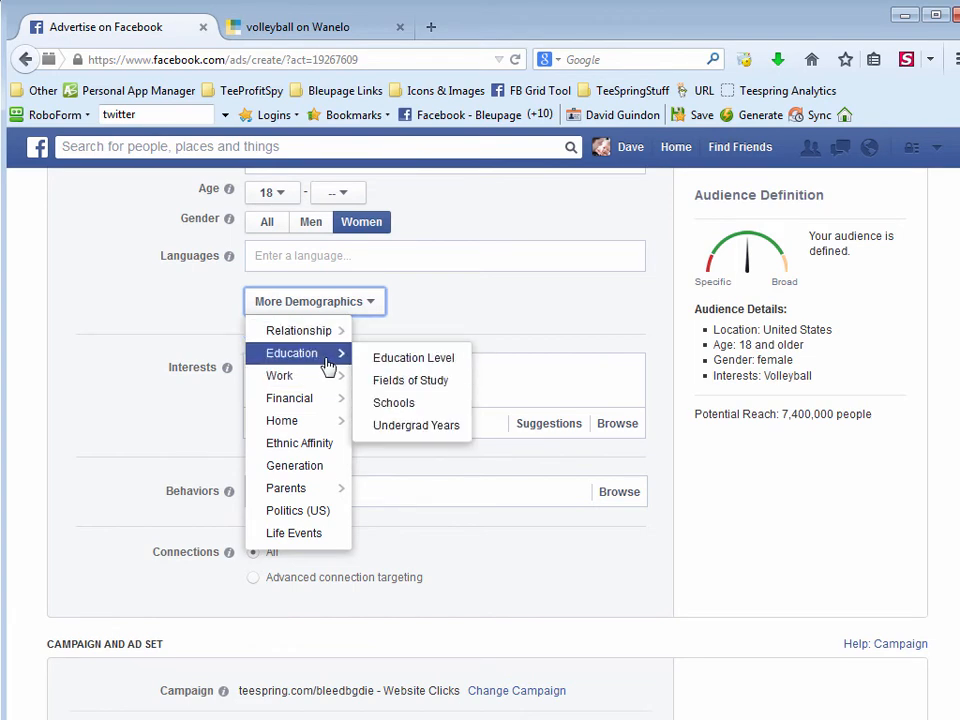
pyautogui.moveTo(420, 364)
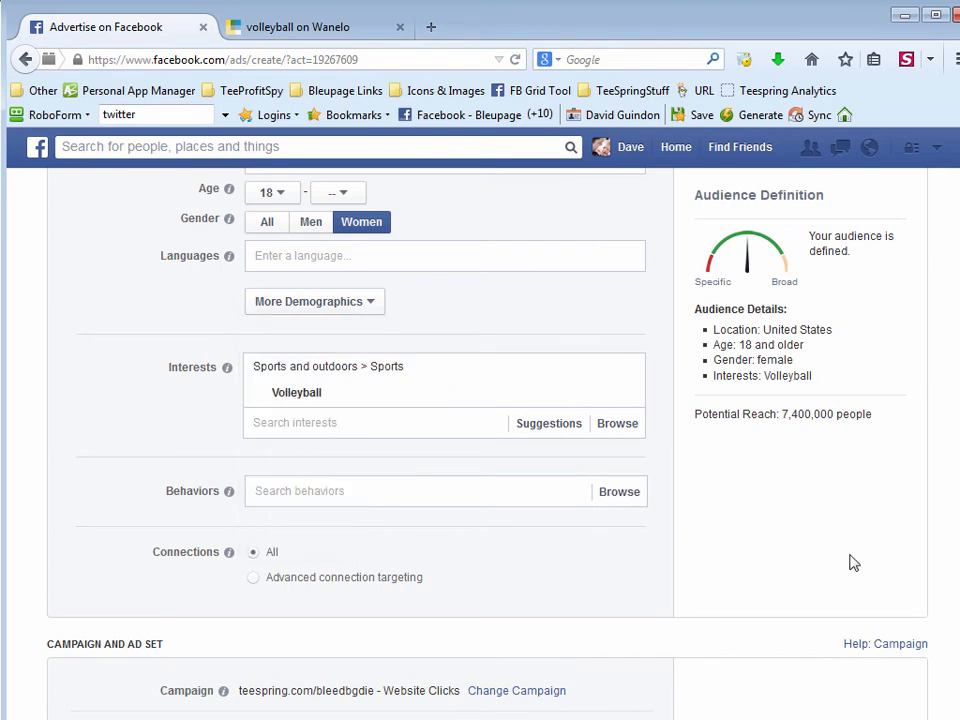
pyautogui.click(300, 28)
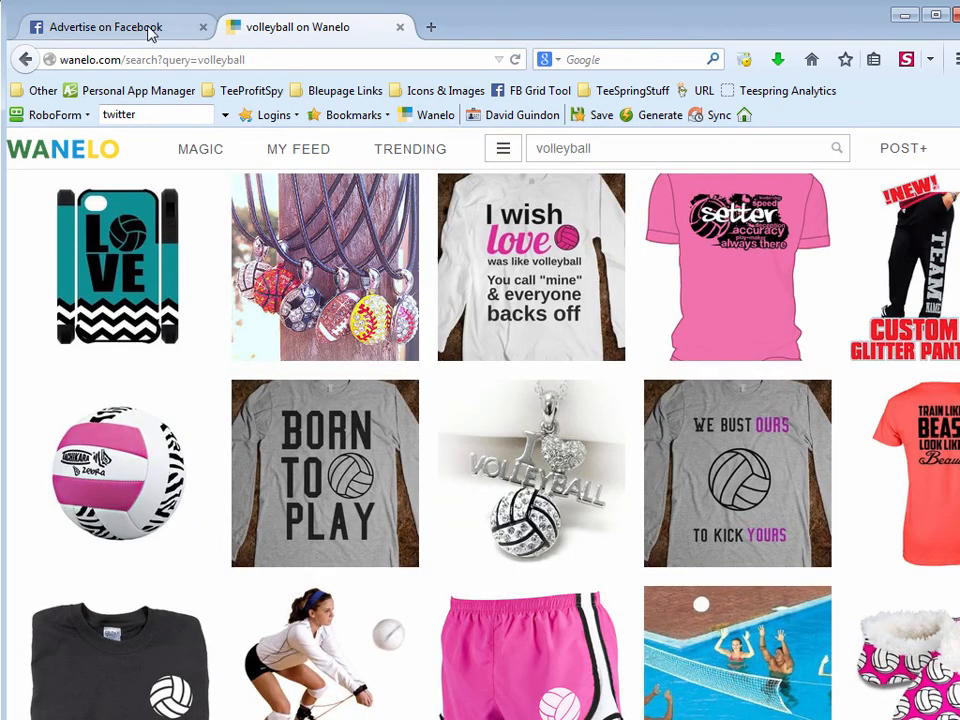
pyautogui.click(110, 28)
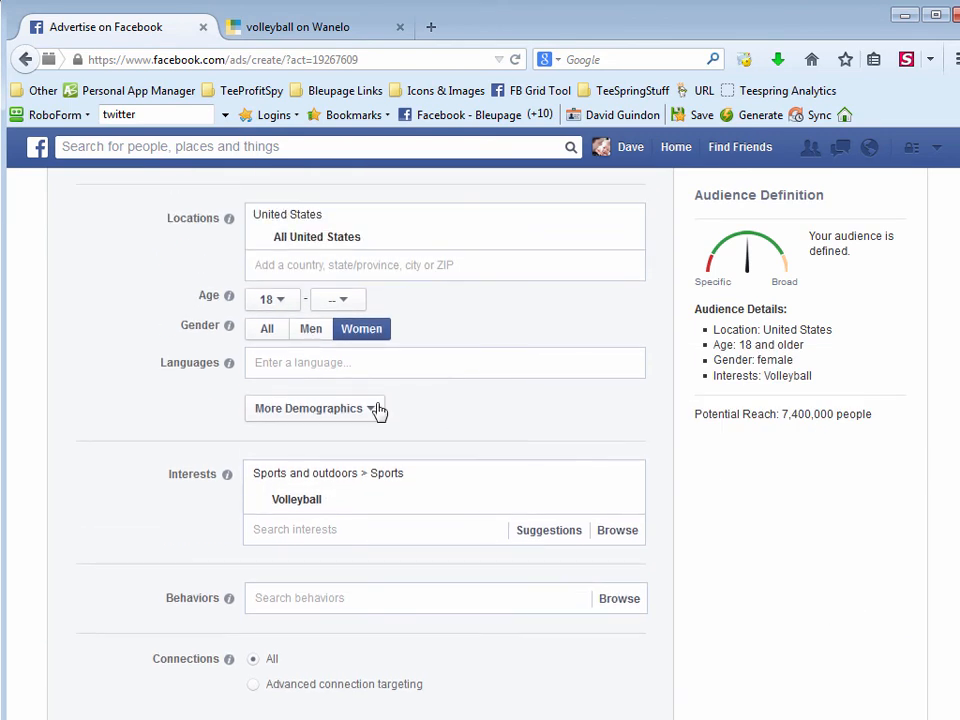
# - Add the In college education level under More Demographics, then remove the Volleyball interest
pyautogui.click(314, 408)
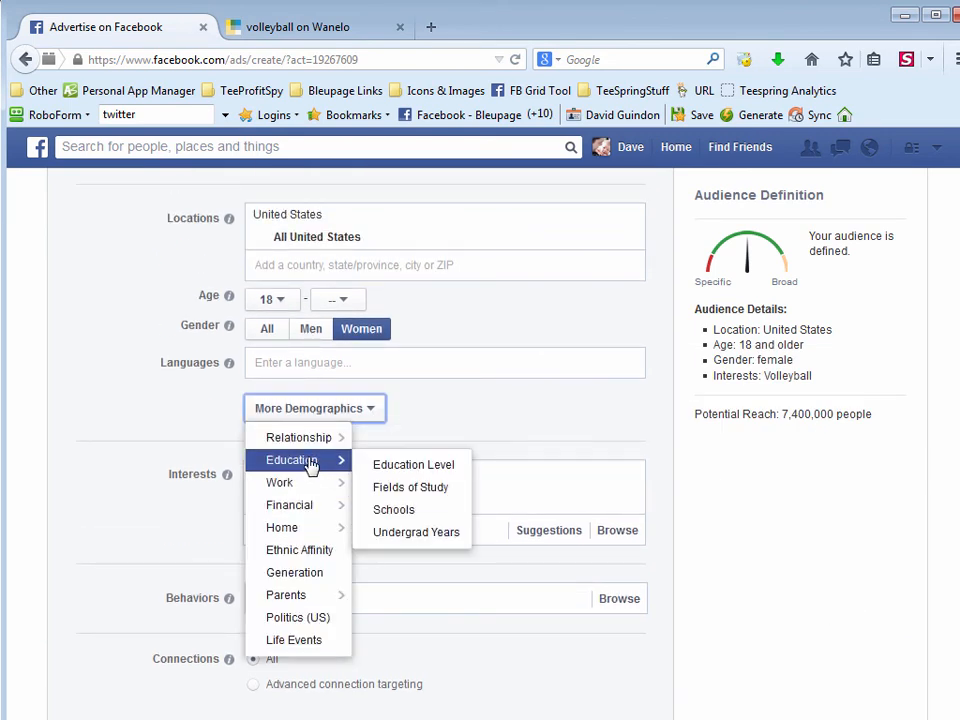
pyautogui.click(412, 464)
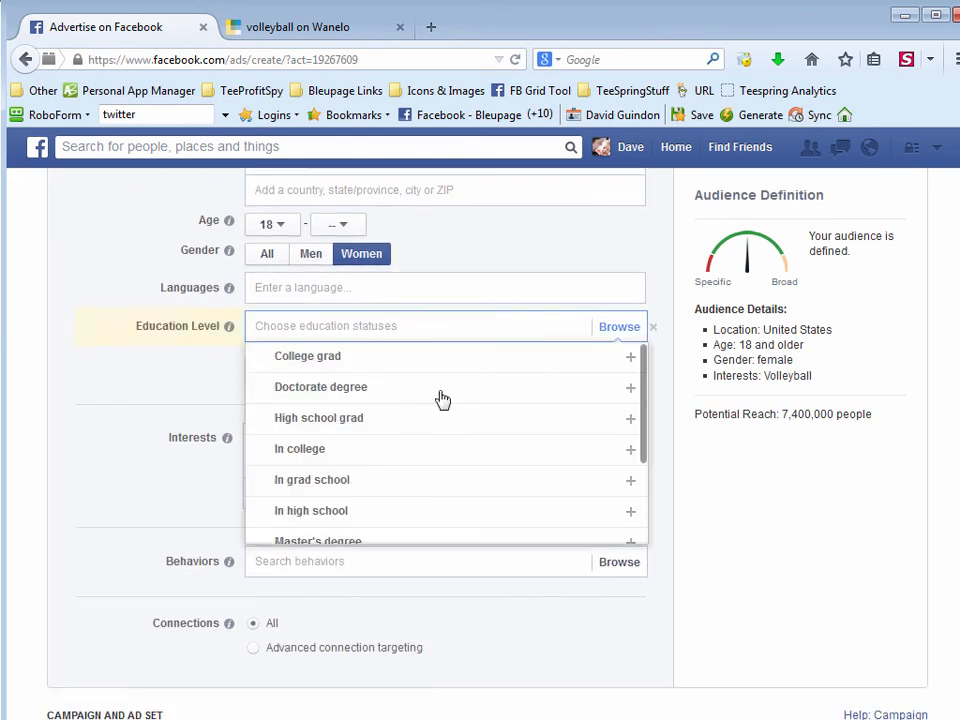
pyautogui.moveTo(400, 414)
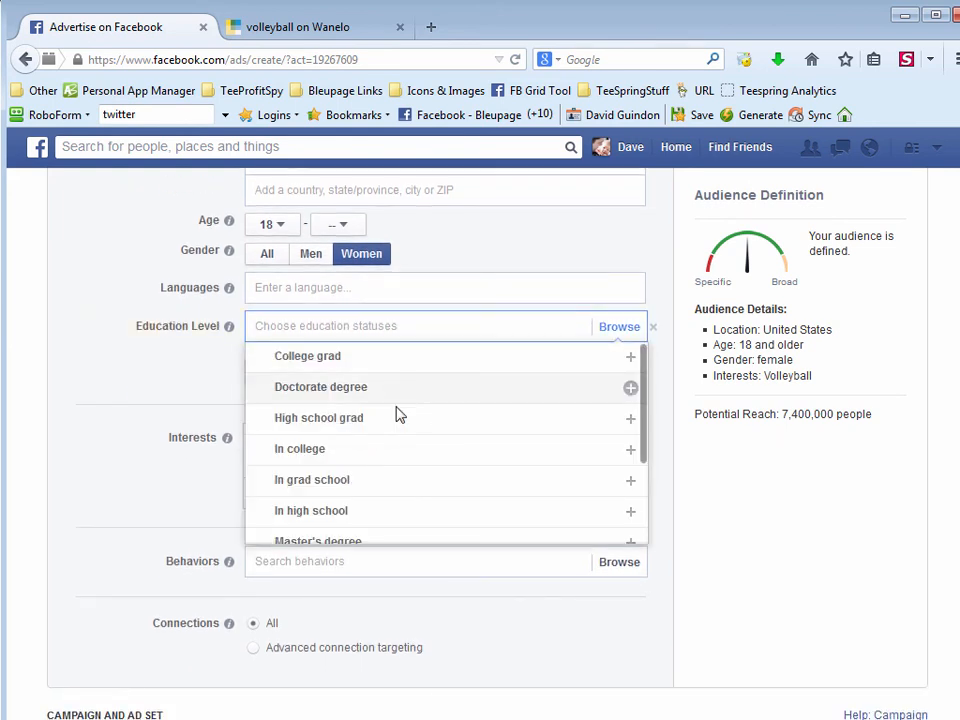
pyautogui.click(300, 448)
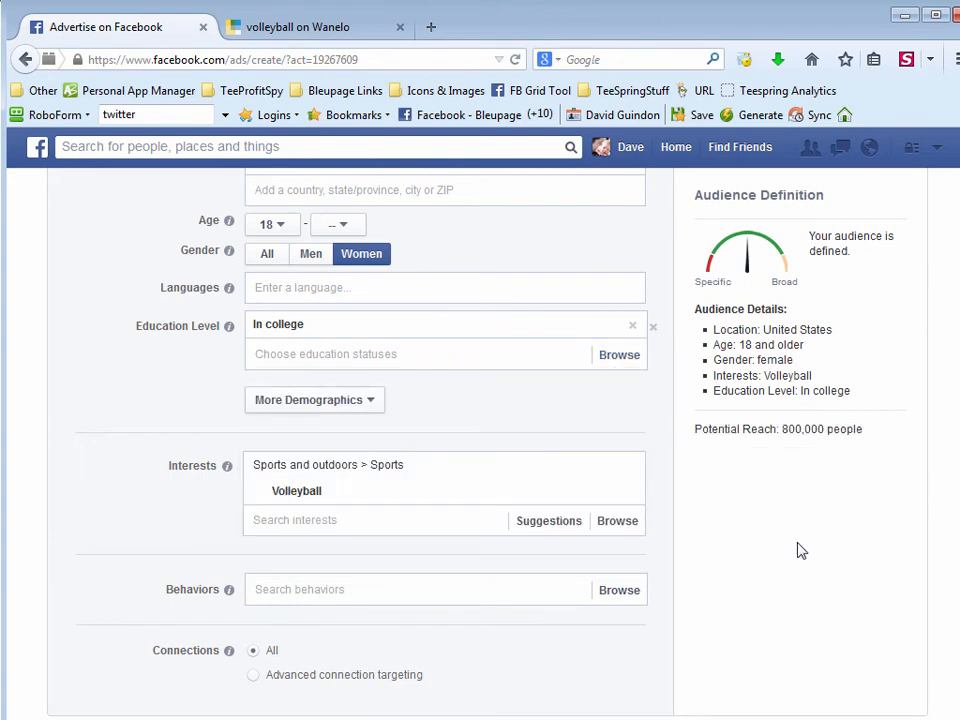
pyautogui.moveTo(848, 584)
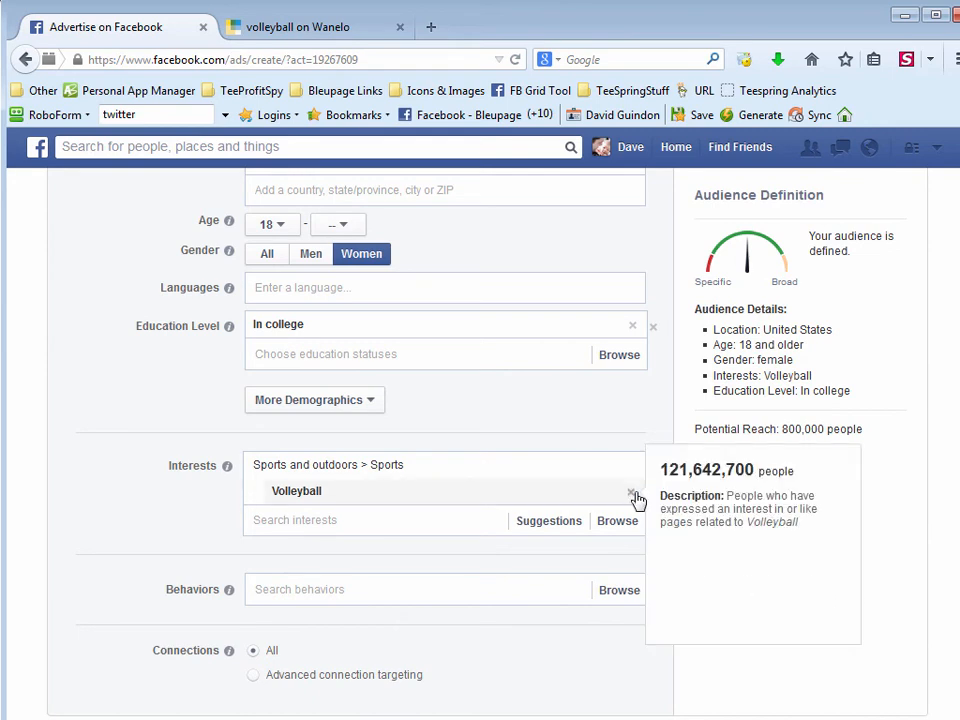
pyautogui.click(634, 496)
pyautogui.write('v')
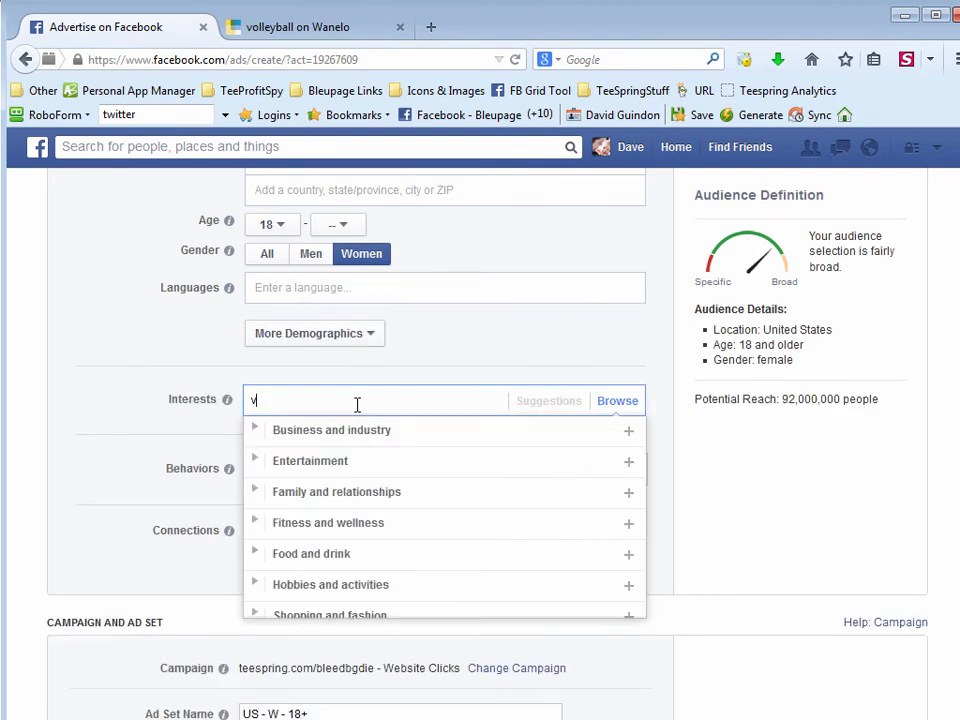
# - Re-add Volleyball to restore the 7,400,000 reach, then remove it again
pyautogui.write('ol')
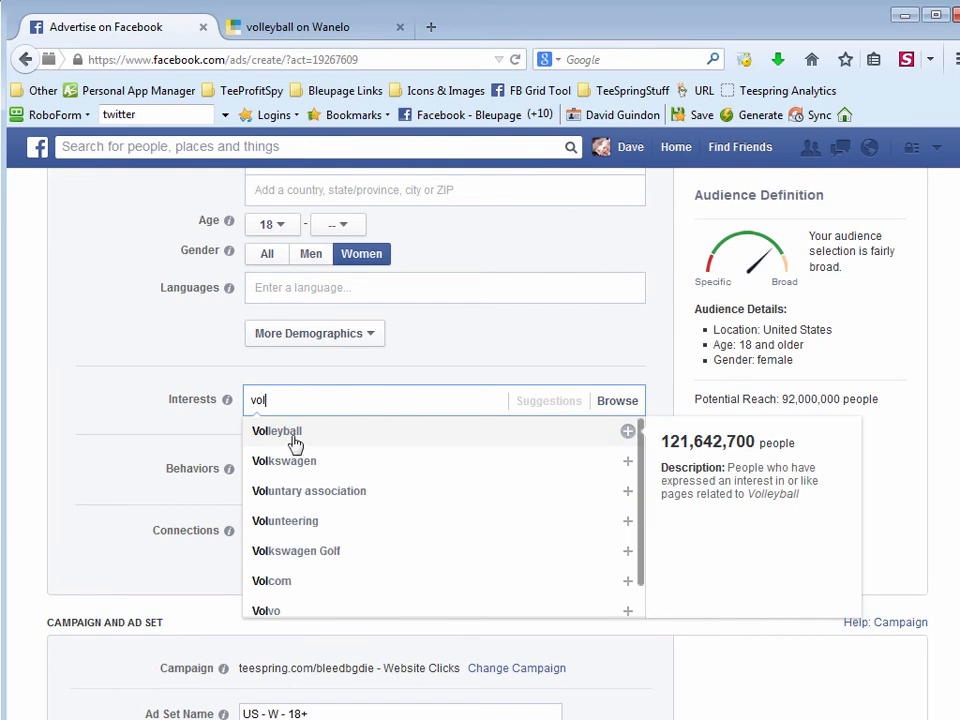
pyautogui.click(276, 432)
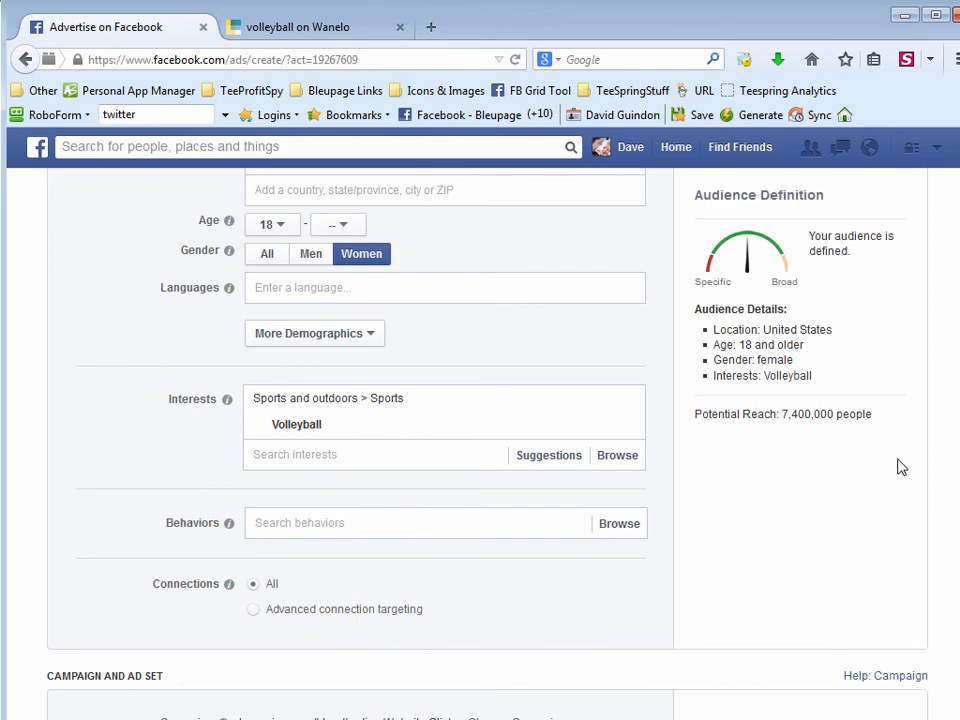
pyautogui.moveTo(864, 468)
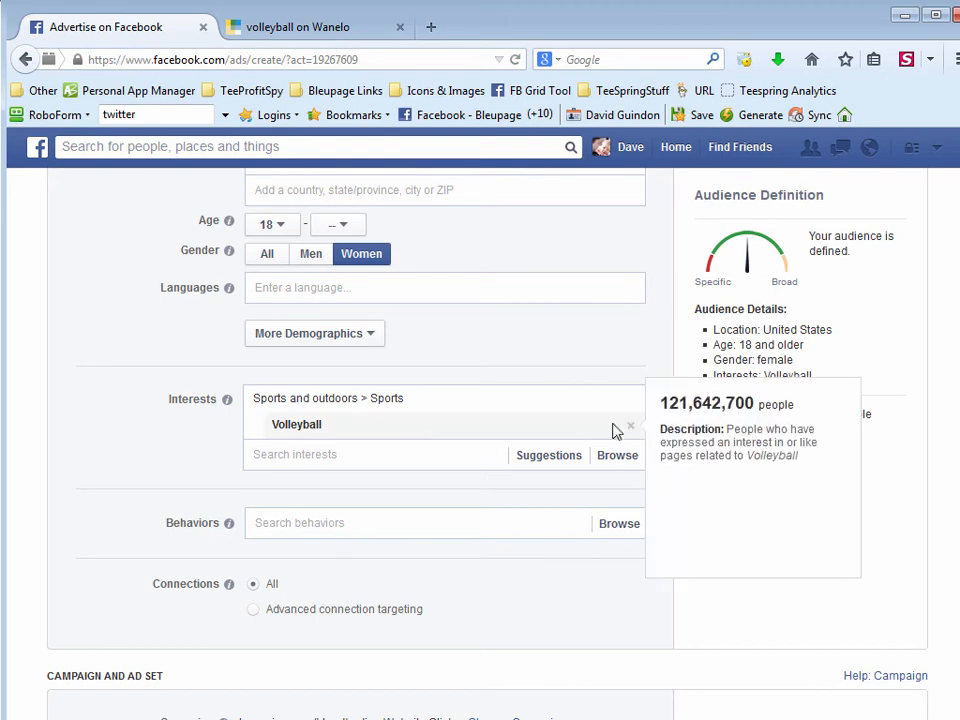
pyautogui.click(632, 424)
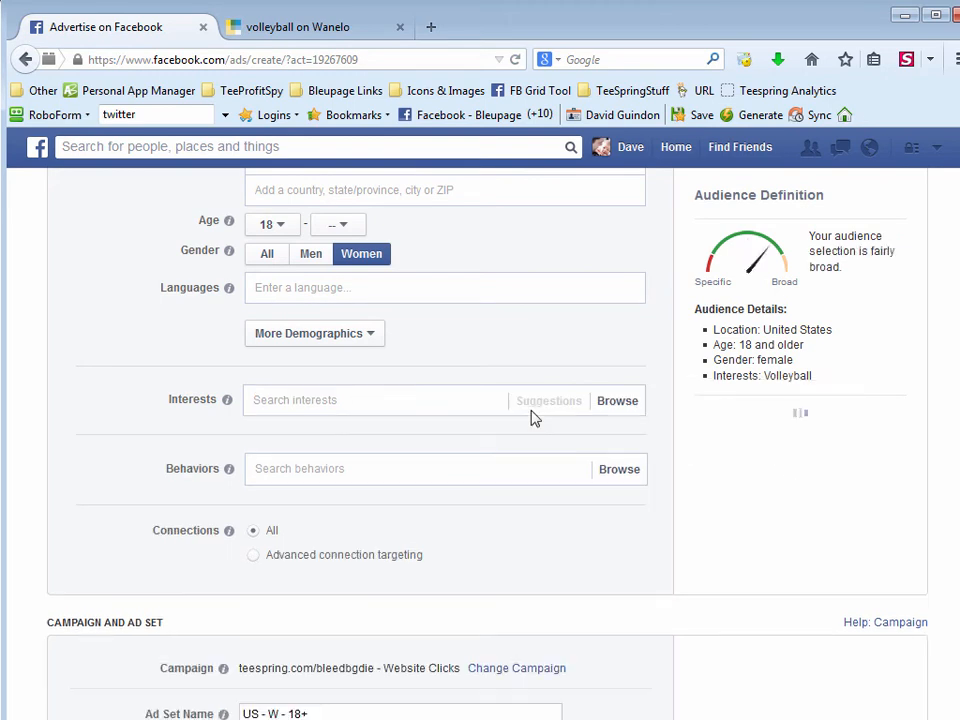
# - Target all genders, add the Miami Heat interest to check reach, then remove it
pyautogui.click(266, 252)
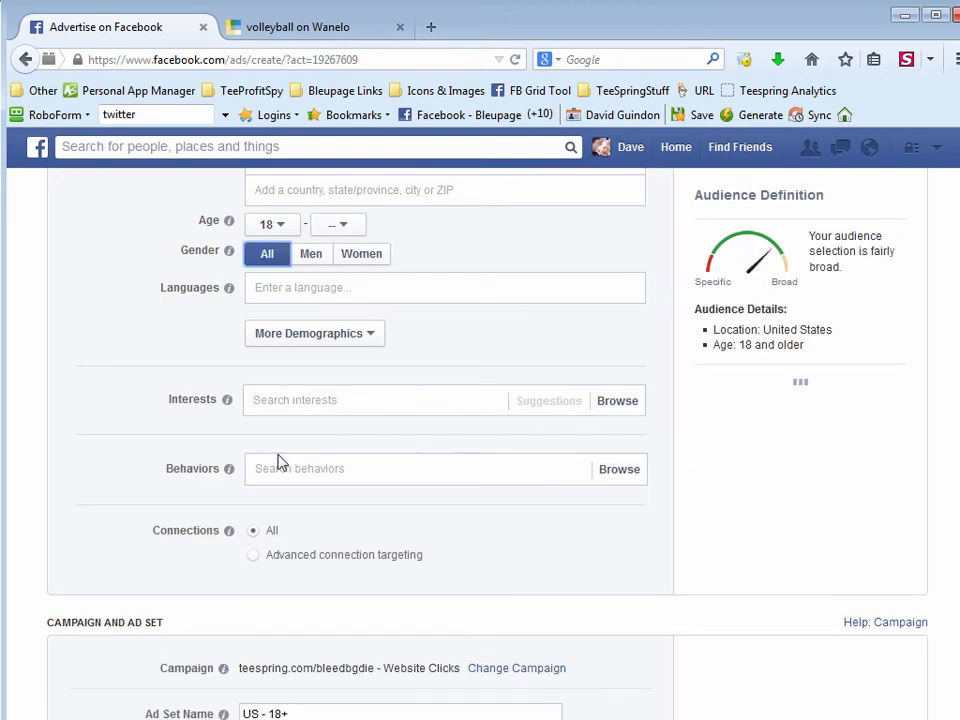
pyautogui.click(376, 400)
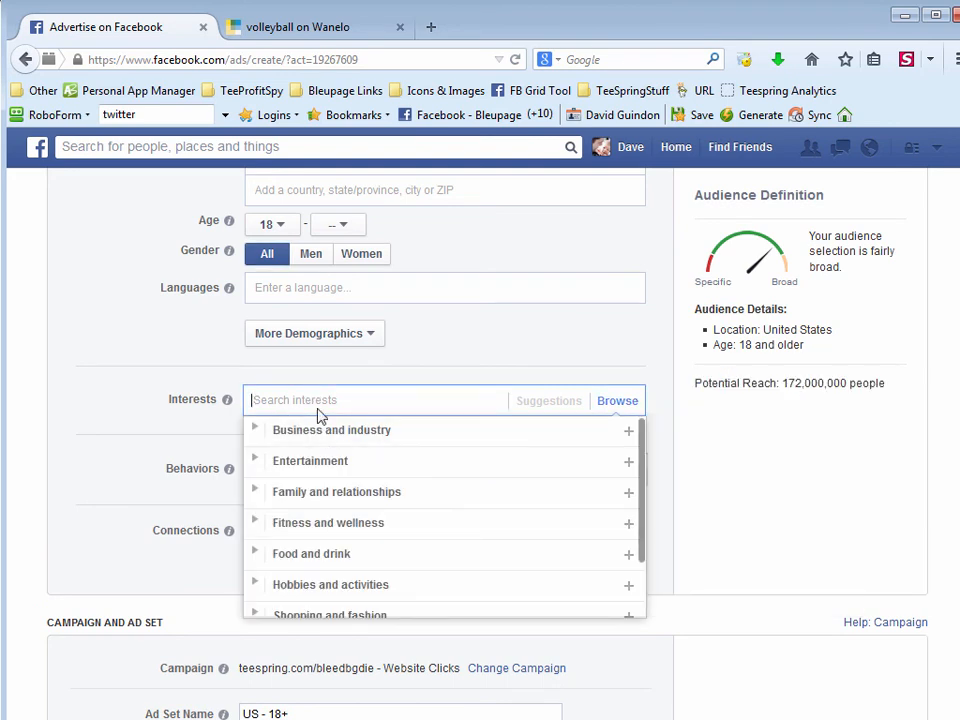
pyautogui.write('miami heat')
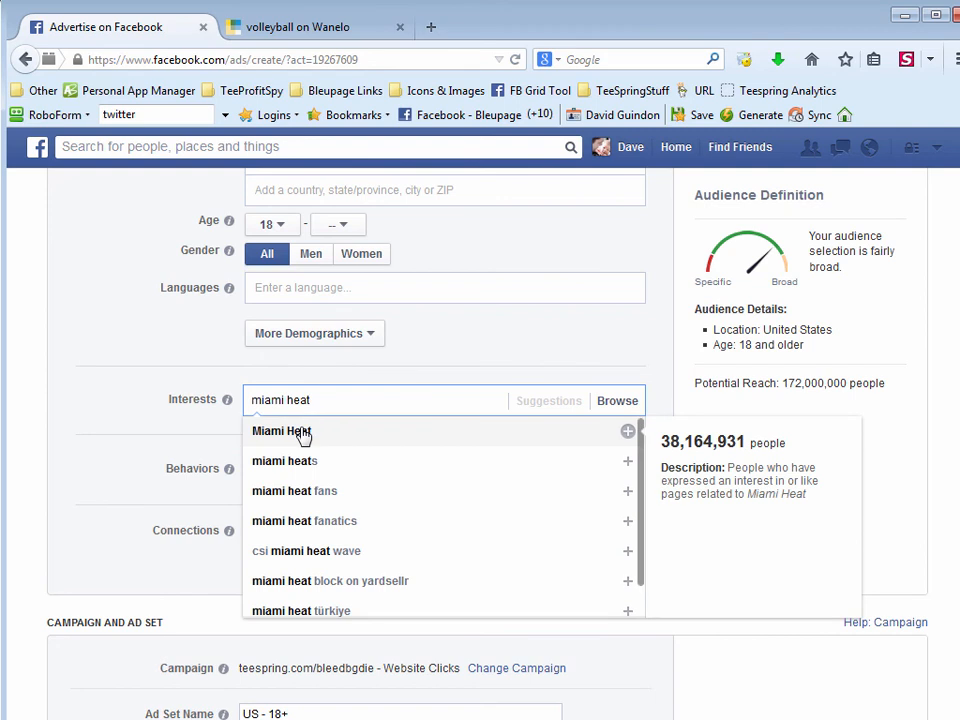
pyautogui.click(280, 430)
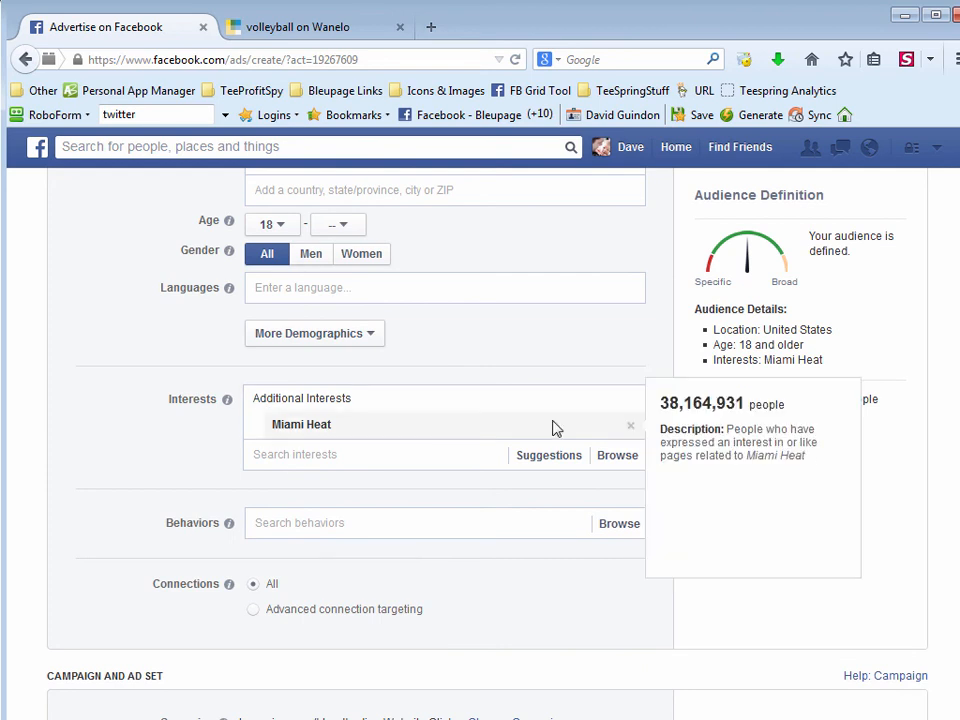
pyautogui.click(632, 424)
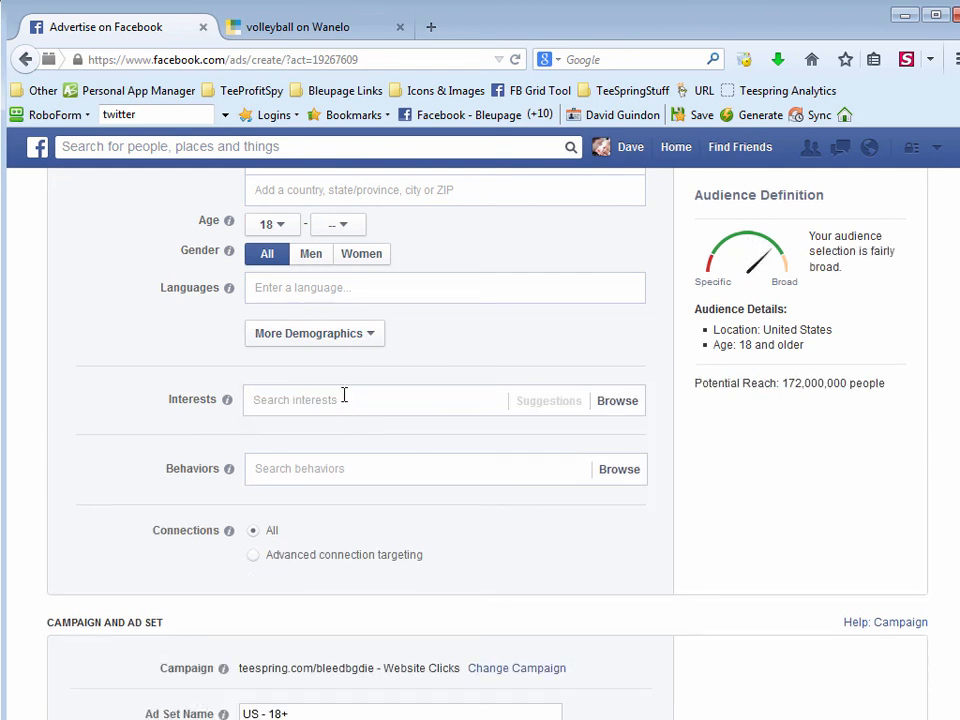
# - Add metal detecting as the only interest, narrowing reach to about 20,000 people
pyautogui.write('metal dete')
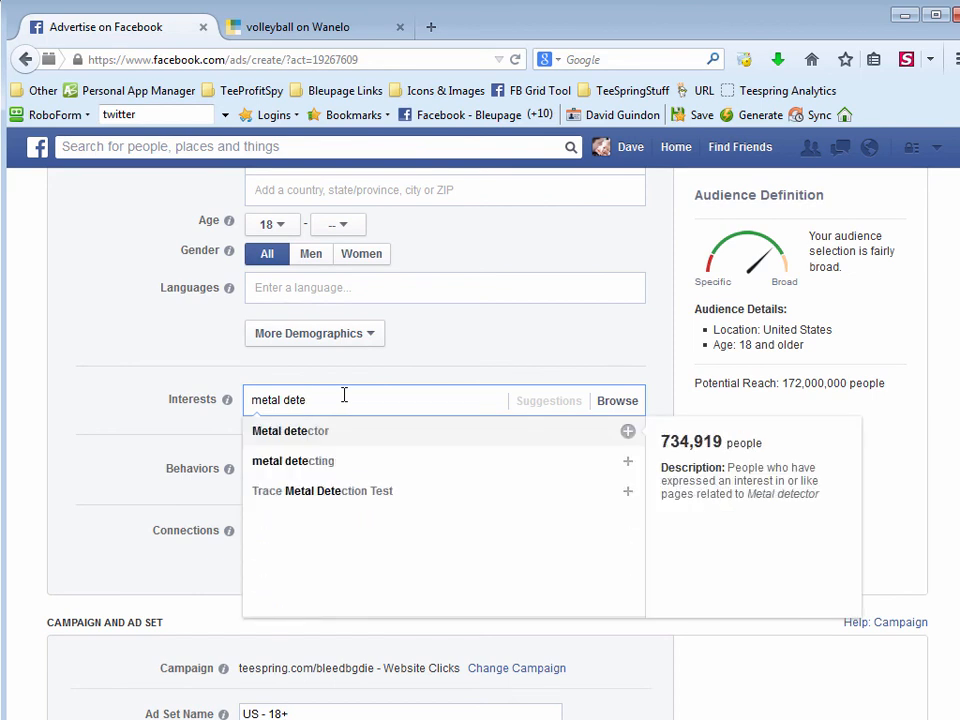
pyautogui.click(292, 460)
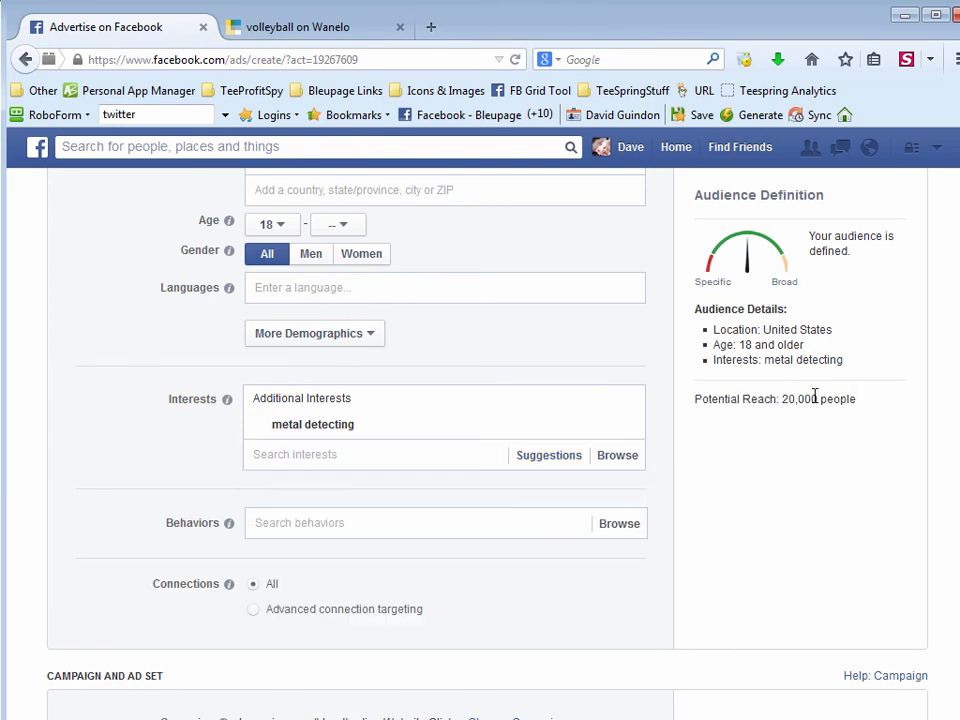
pyautogui.moveTo(800, 432)
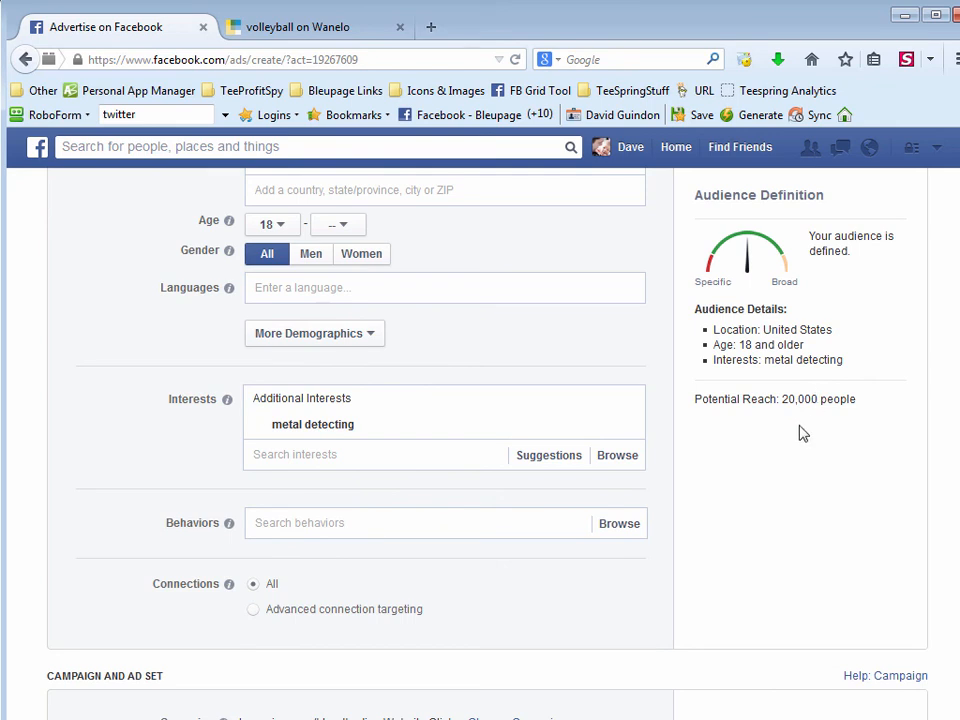
pyautogui.moveTo(780, 464)
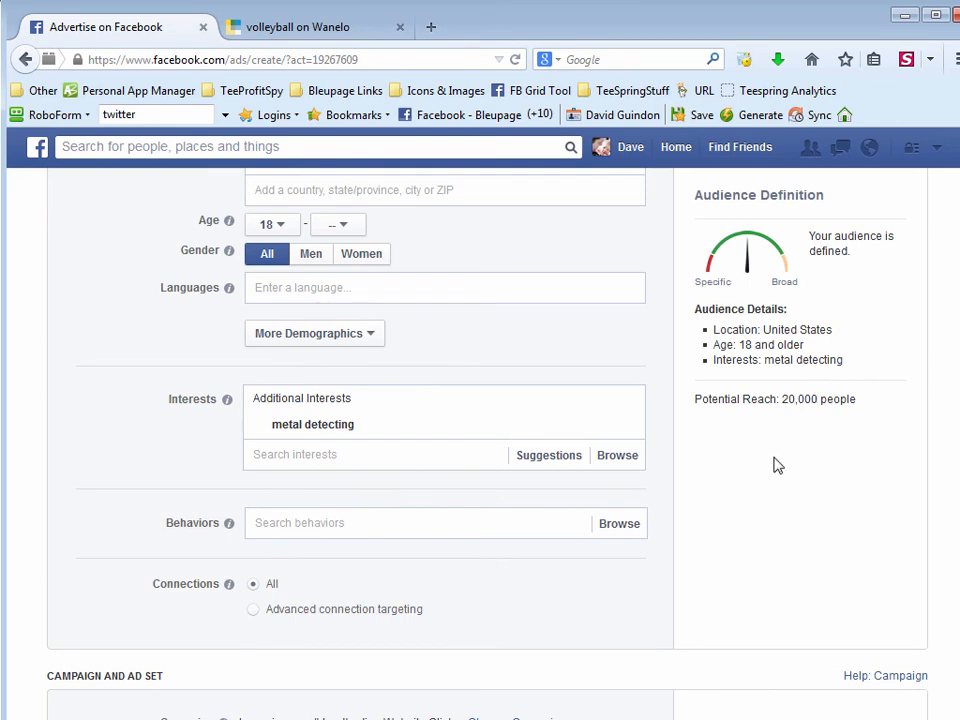
pyautogui.moveTo(798, 496)
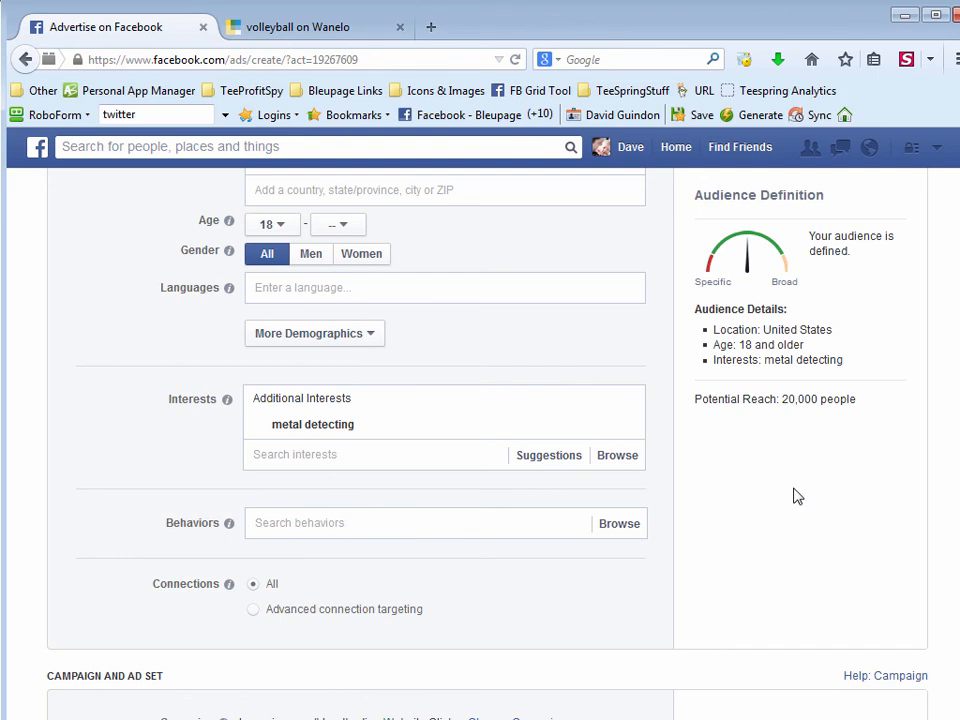
pyautogui.moveTo(790, 510)
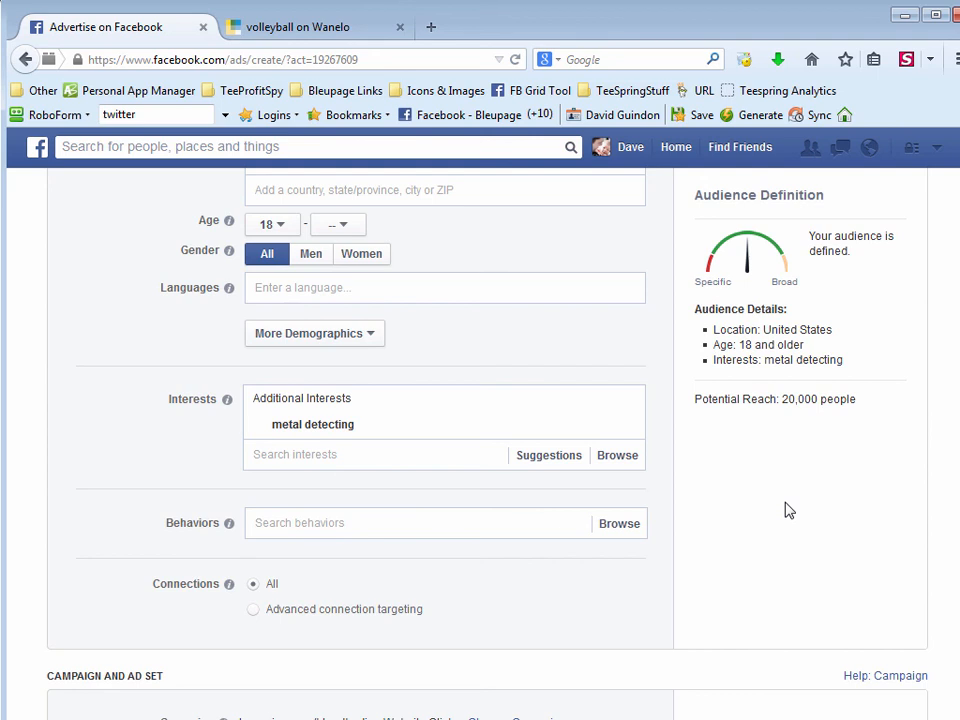
pyautogui.moveTo(756, 480)
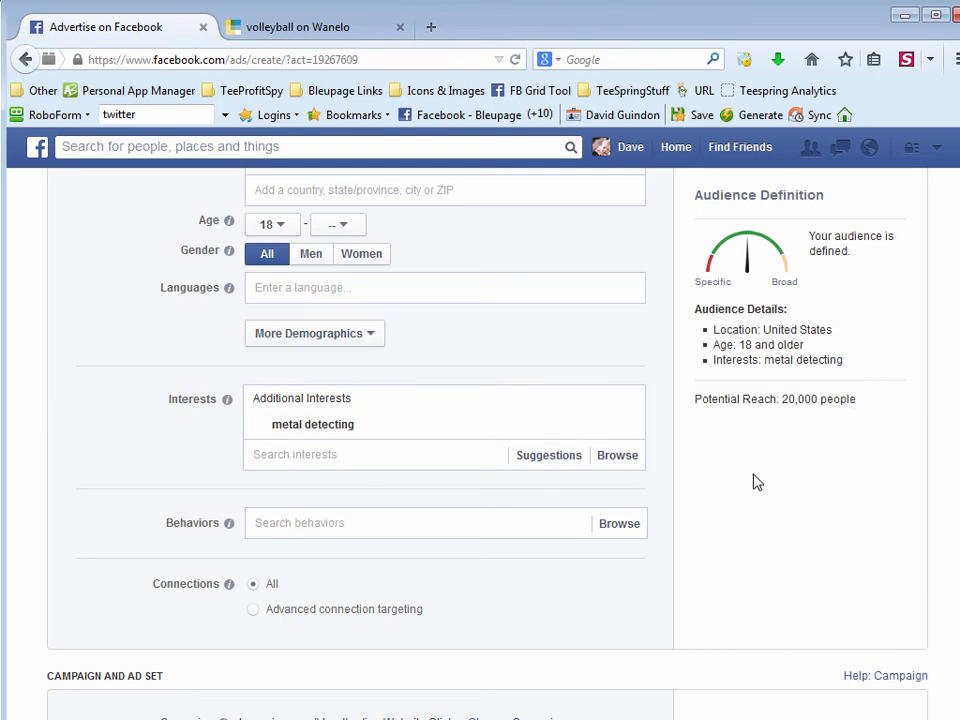
pyautogui.doubleClick(804, 400)
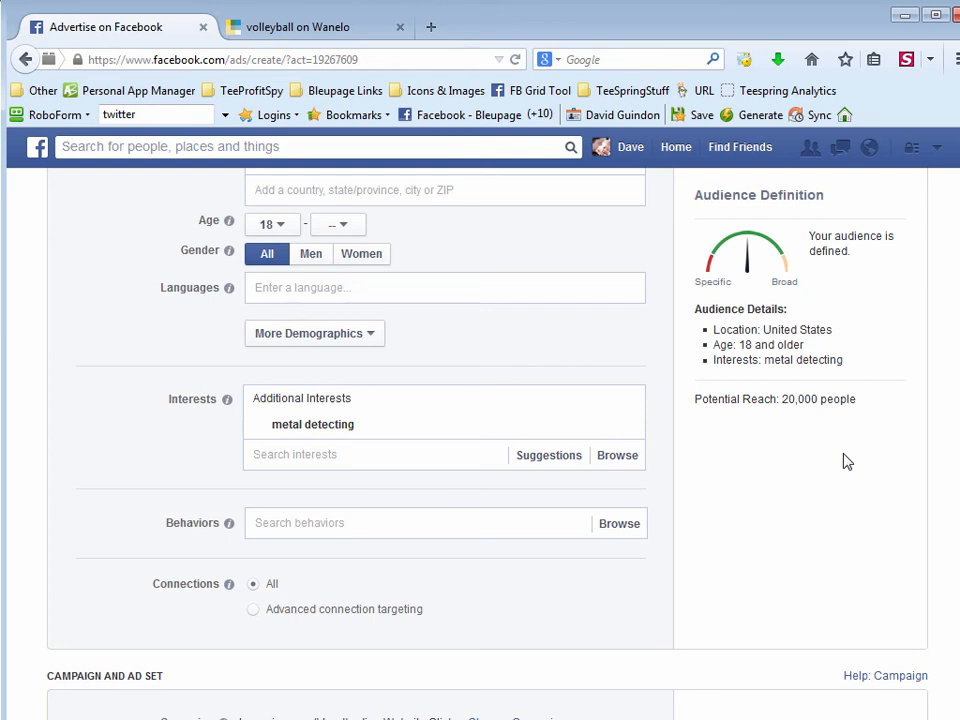
pyautogui.moveTo(868, 466)
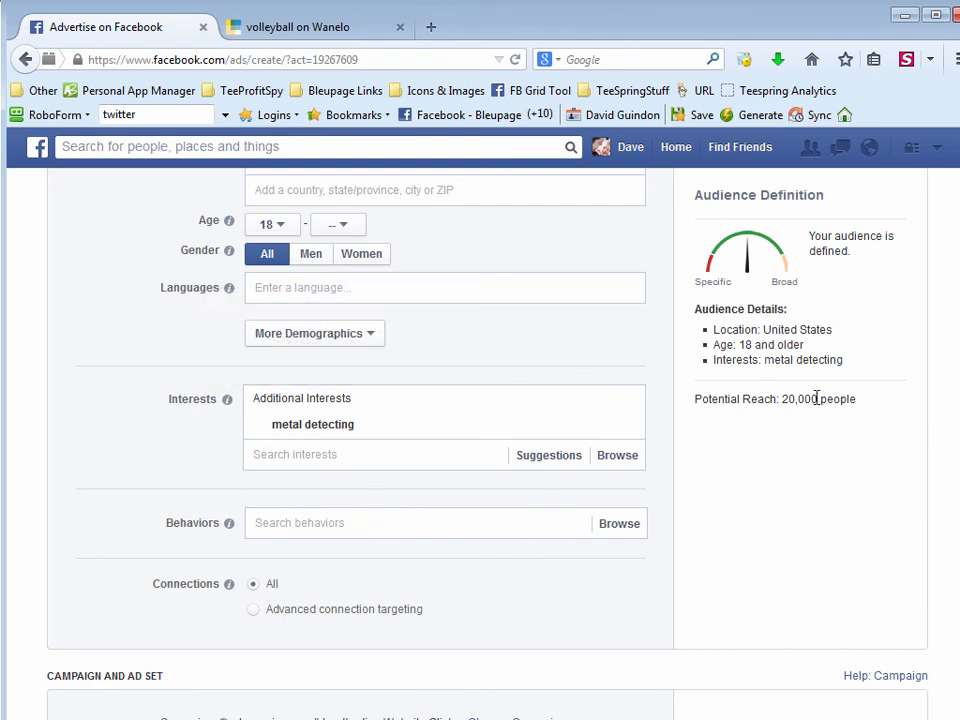
pyautogui.moveTo(832, 462)
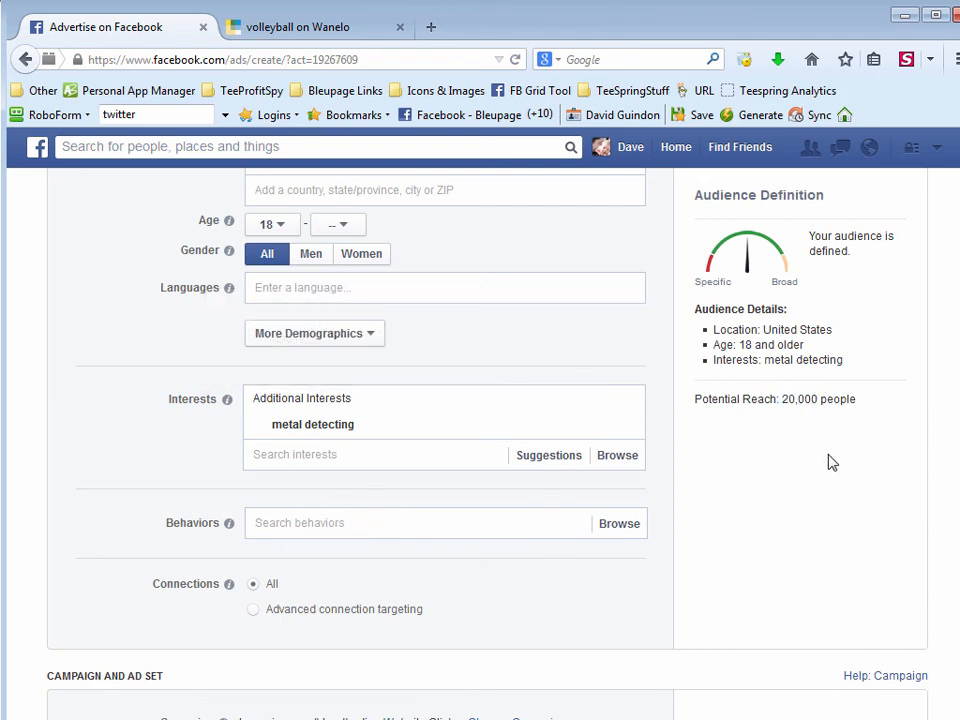
pyautogui.moveTo(840, 452)
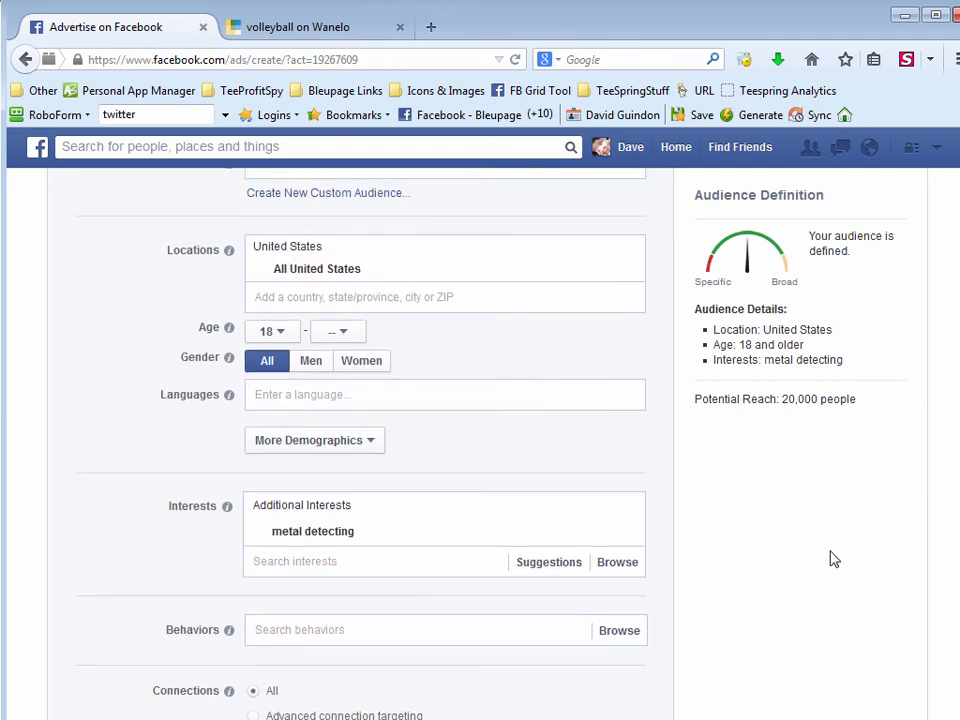
pyautogui.moveTo(784, 540)
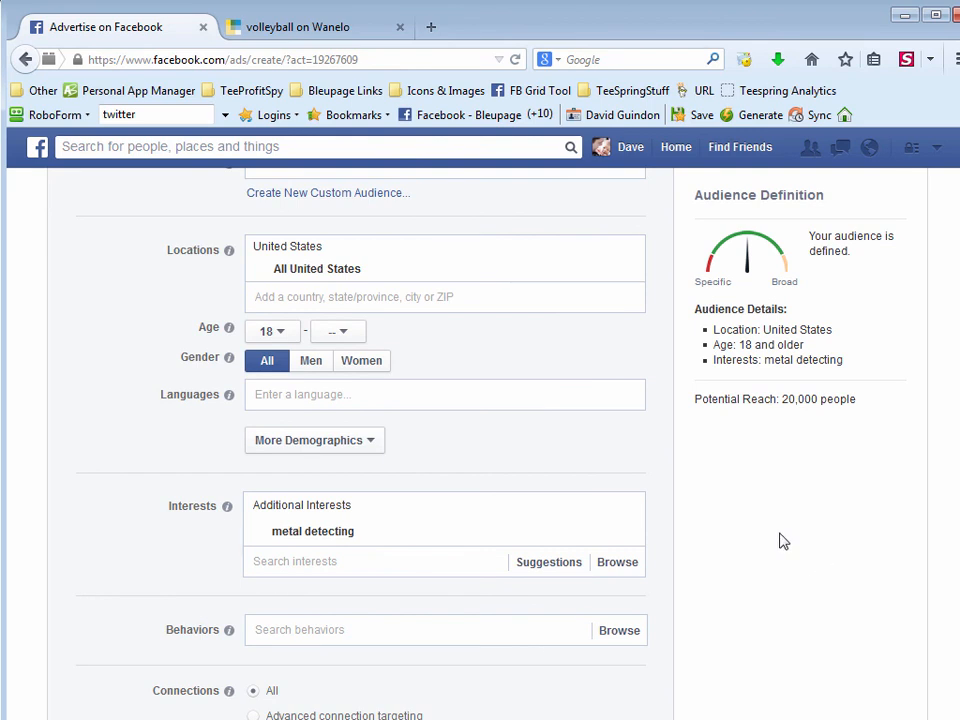
pyautogui.moveTo(918, 450)
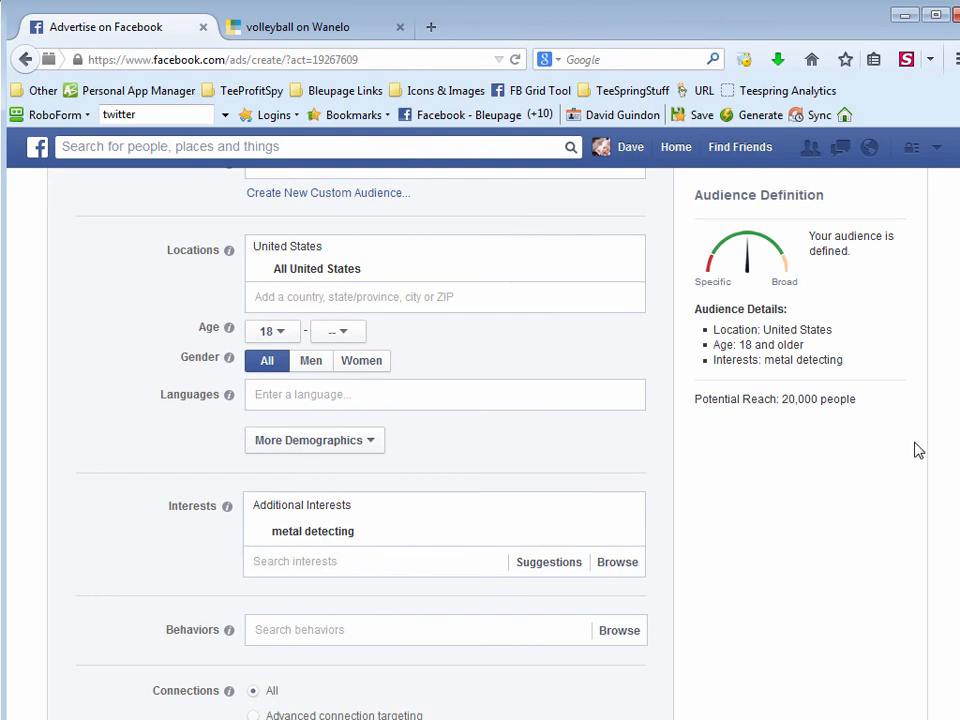
pyautogui.scroll(-3)
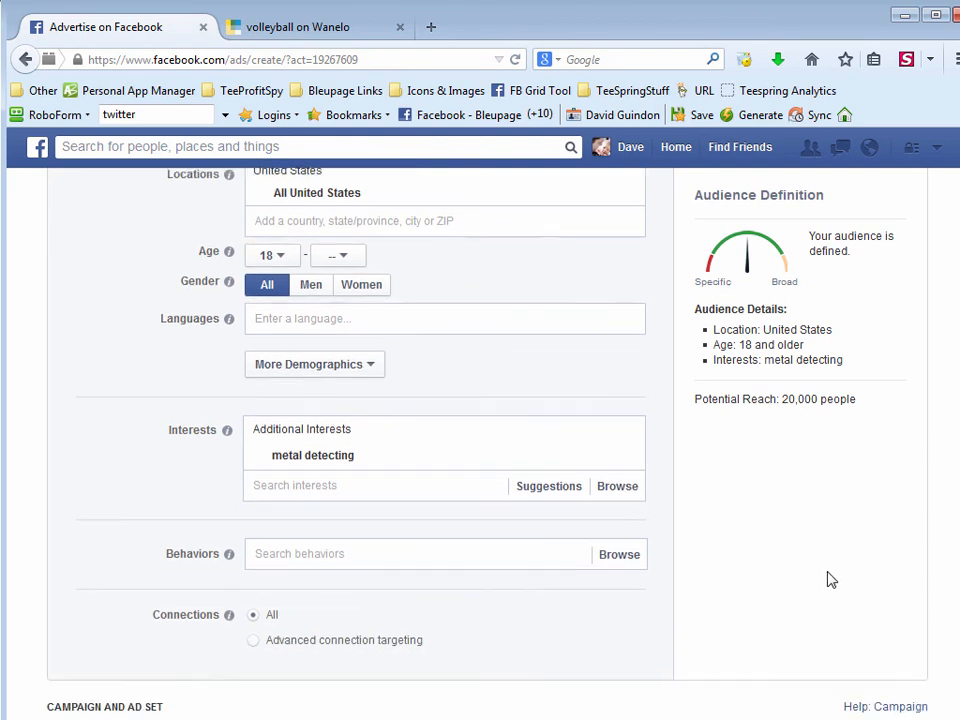